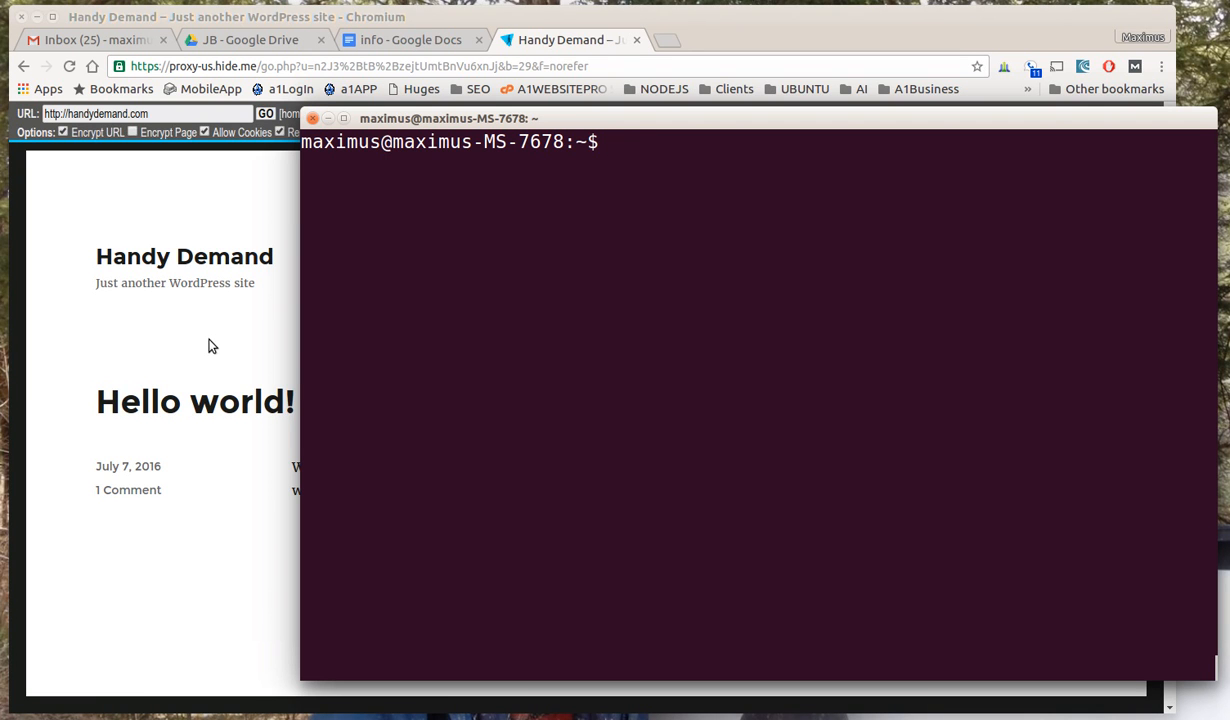
click(670, 200)
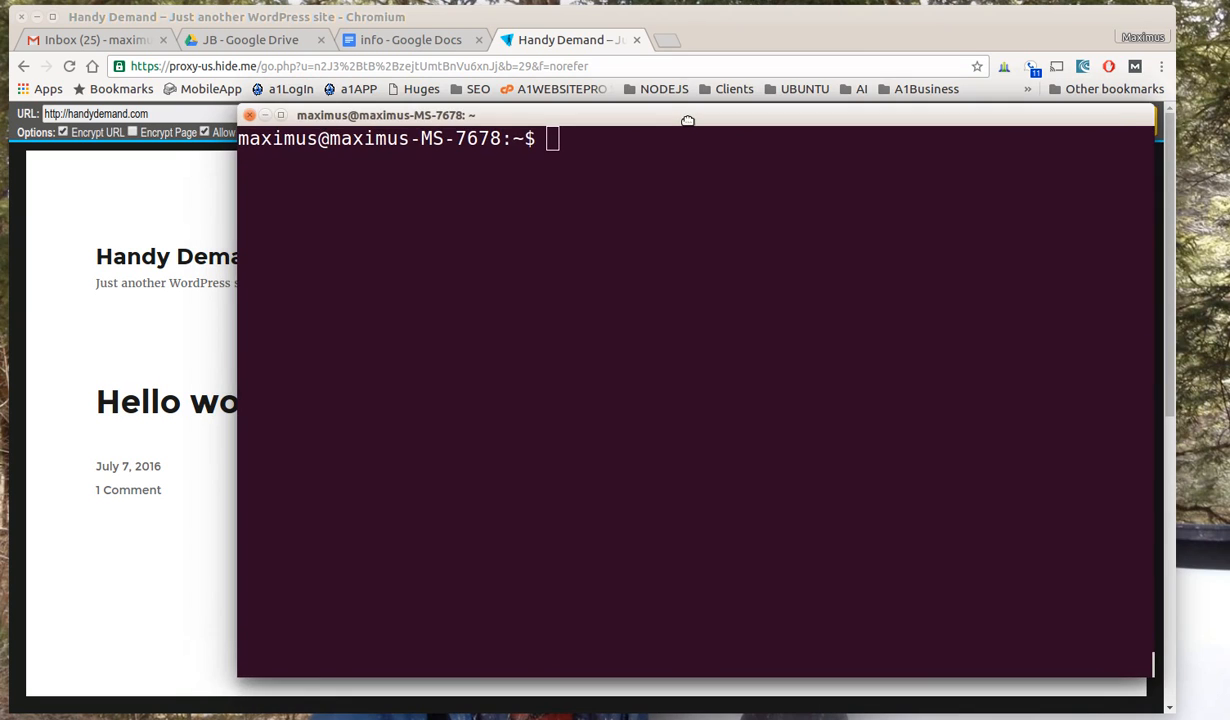
drag(688, 114, 718, 128)
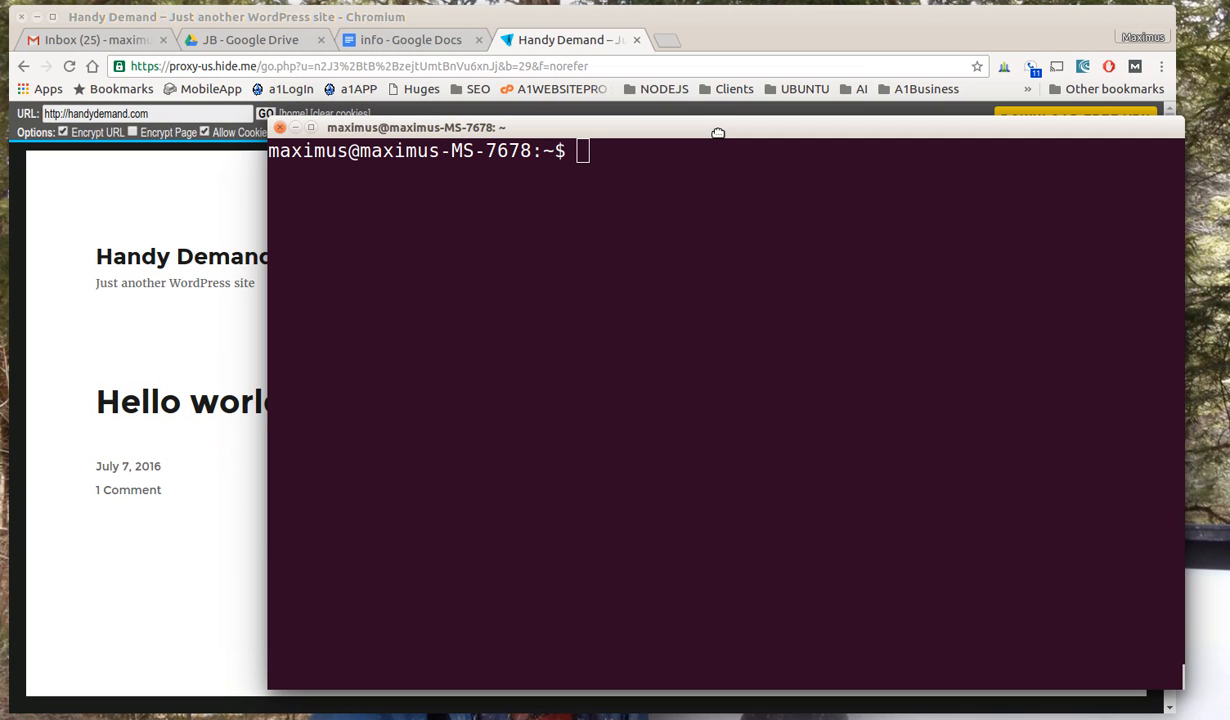
mouse_move(224, 472)
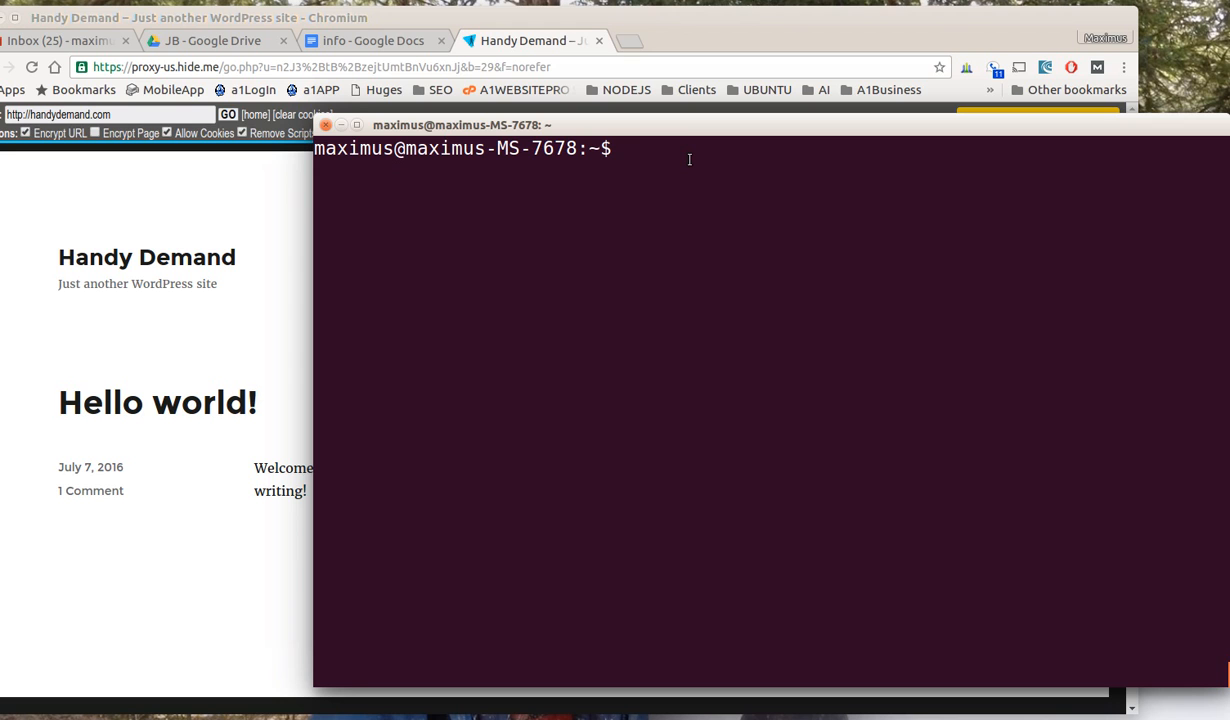
text(ssh -i "maximusjb.pem" ubuntu@52.38.176.135)
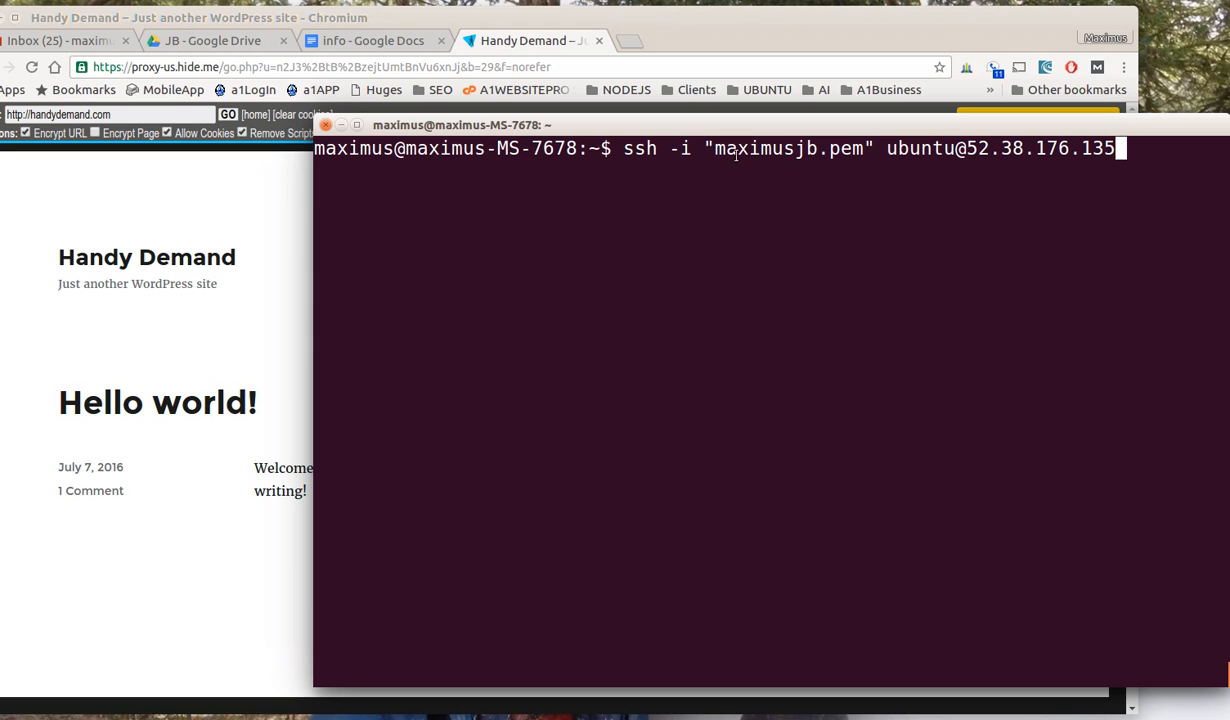
double_click(788, 148)
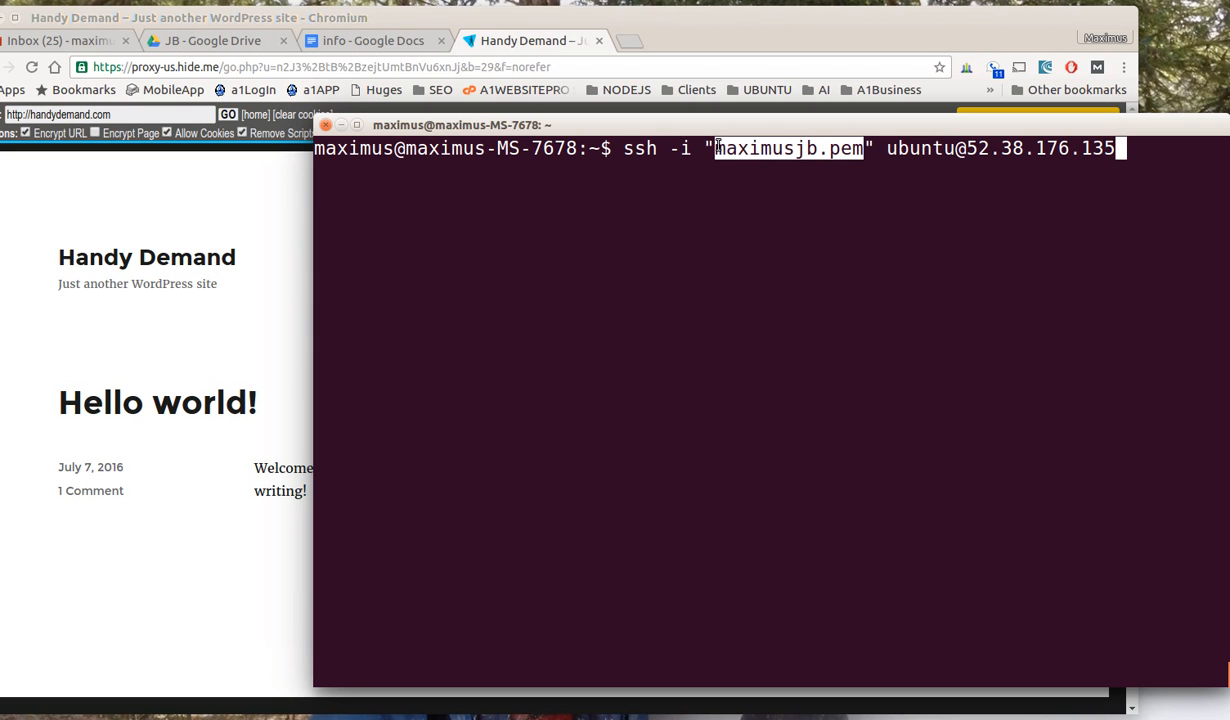
mouse_move(824, 152)
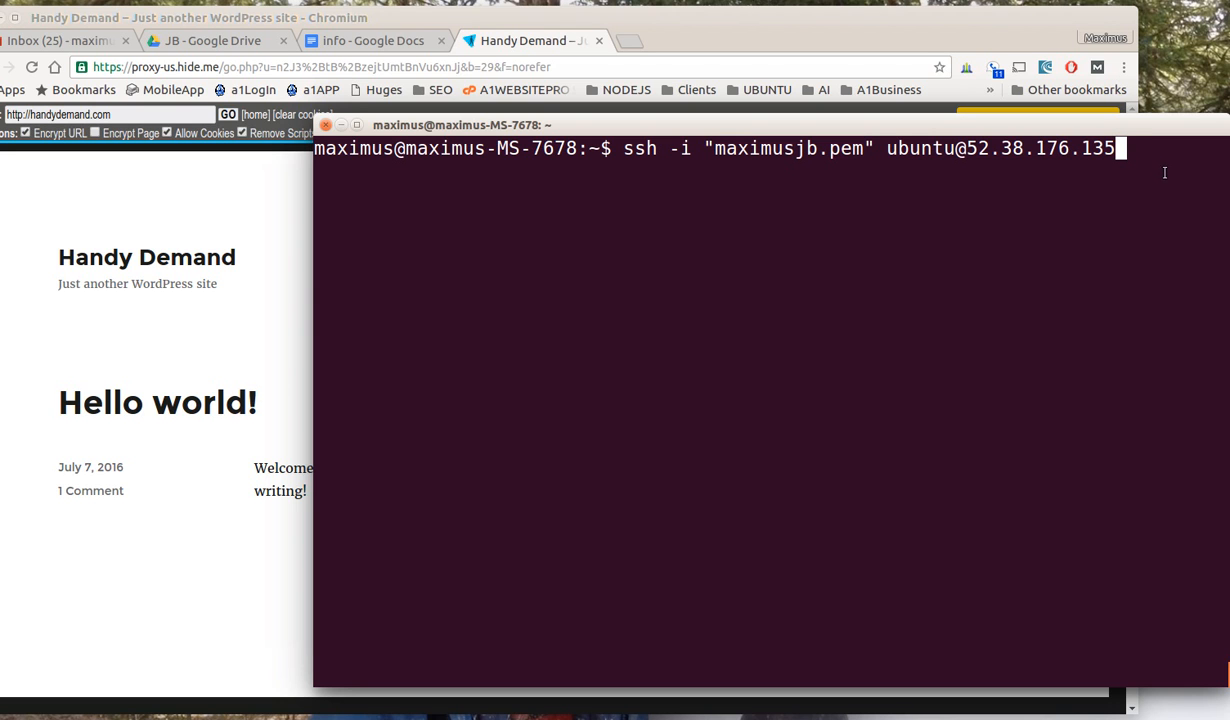
mouse_move(1146, 176)
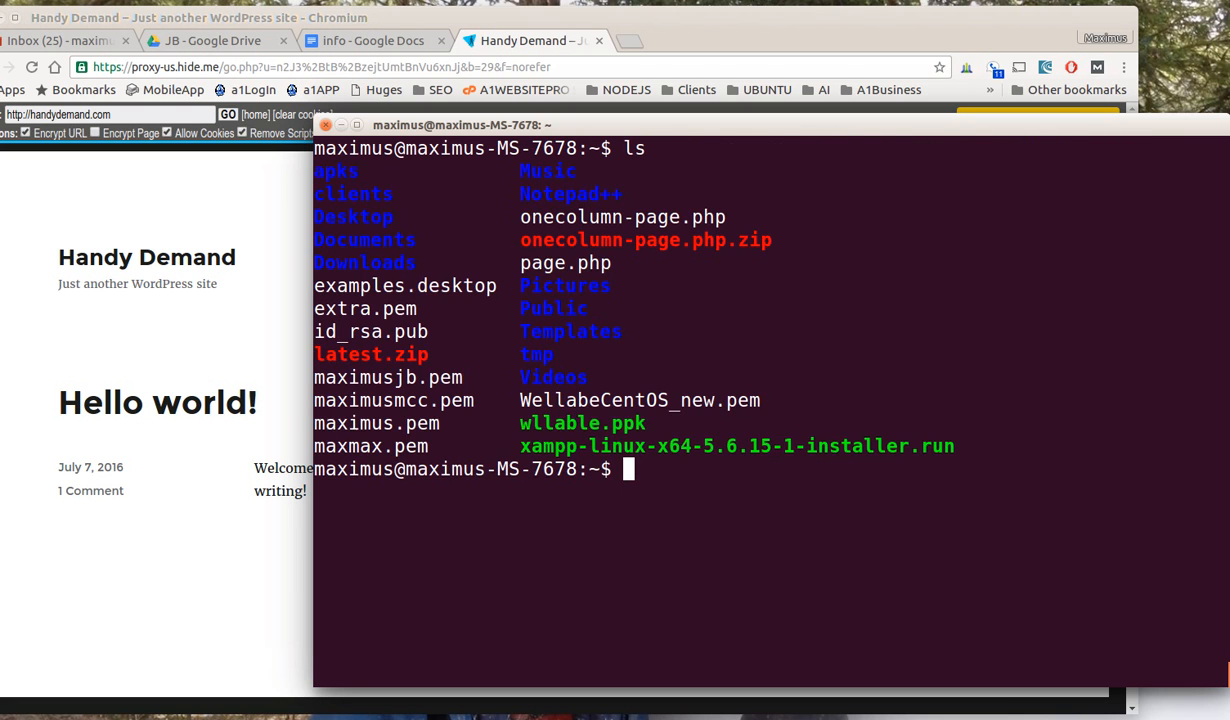
mouse_move(1112, 180)
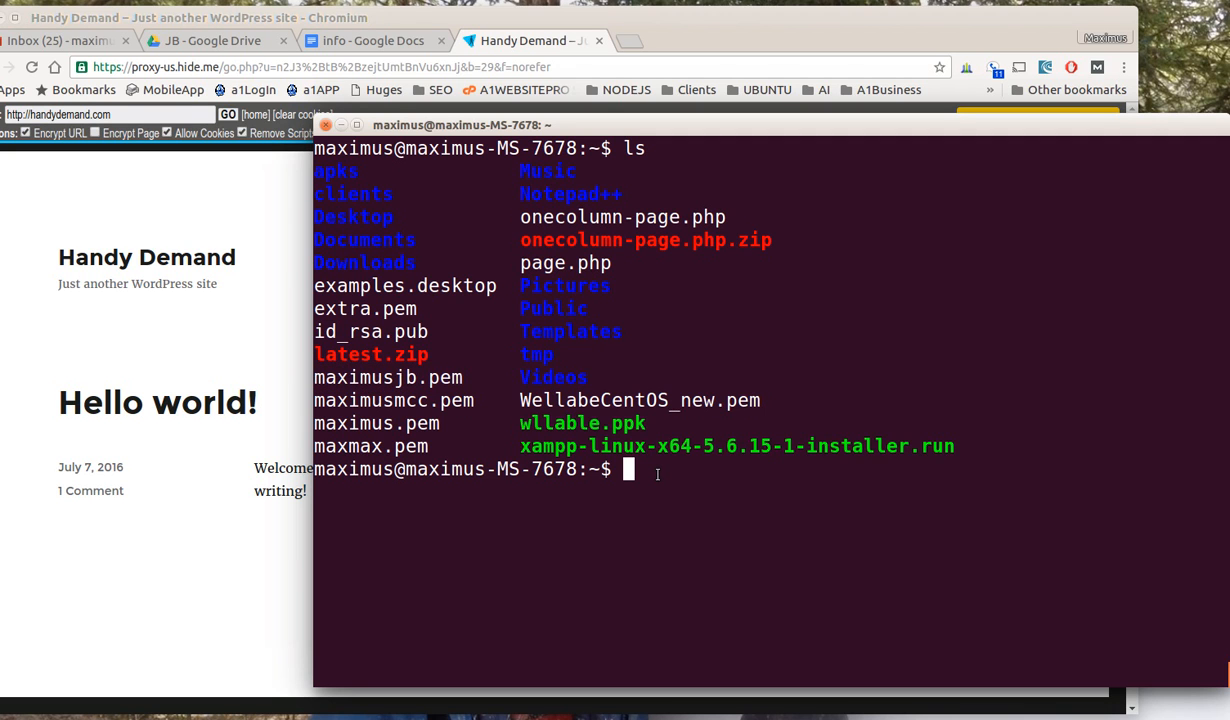
text(ssh -i "maximusjb.pem" ubuntu@52.38.176.135)
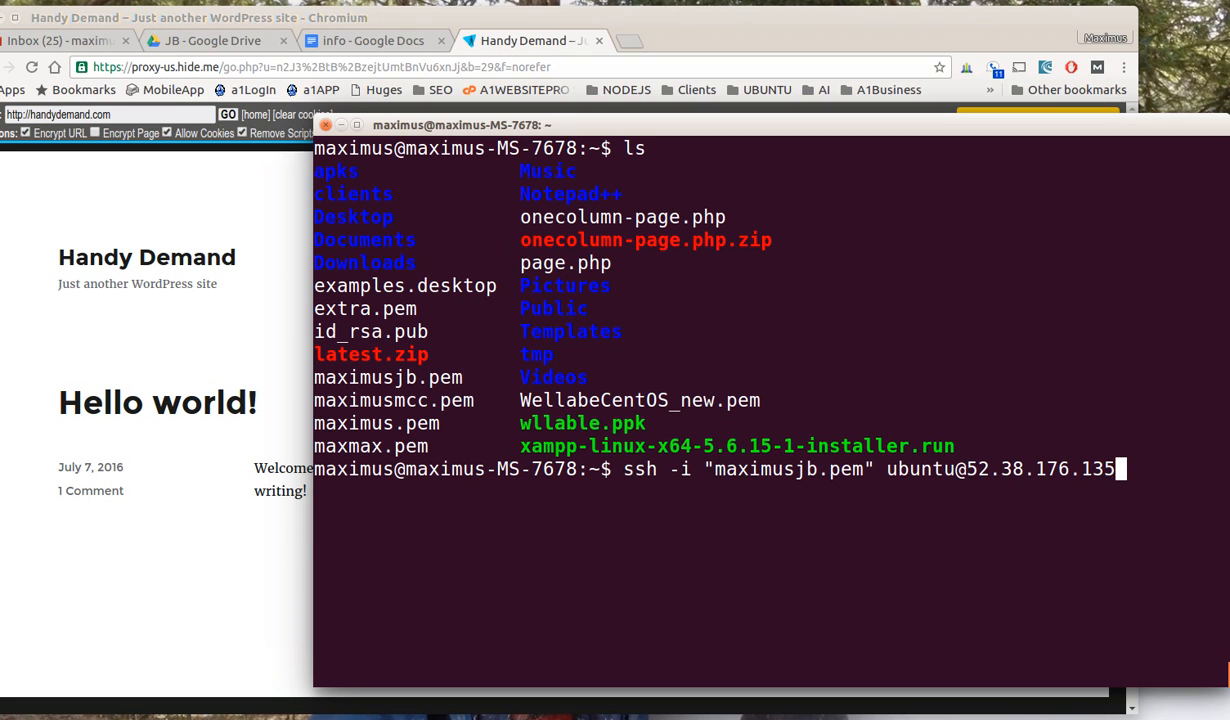
key(Return)
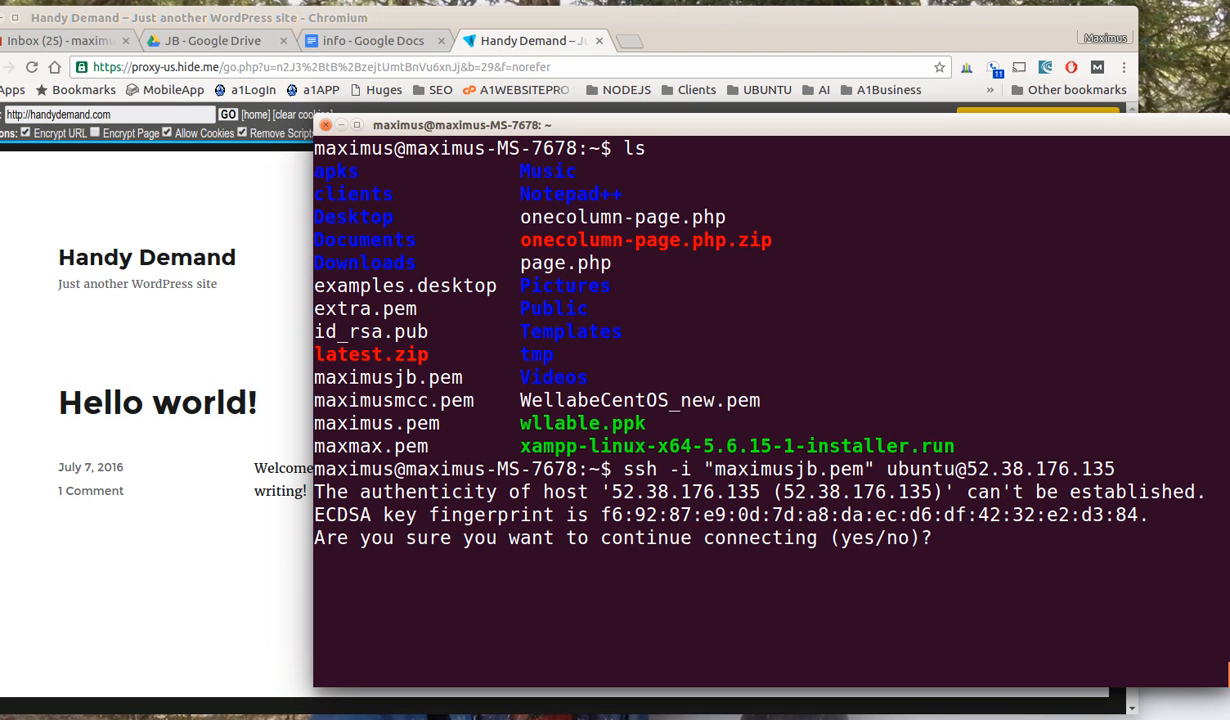
text(yes)
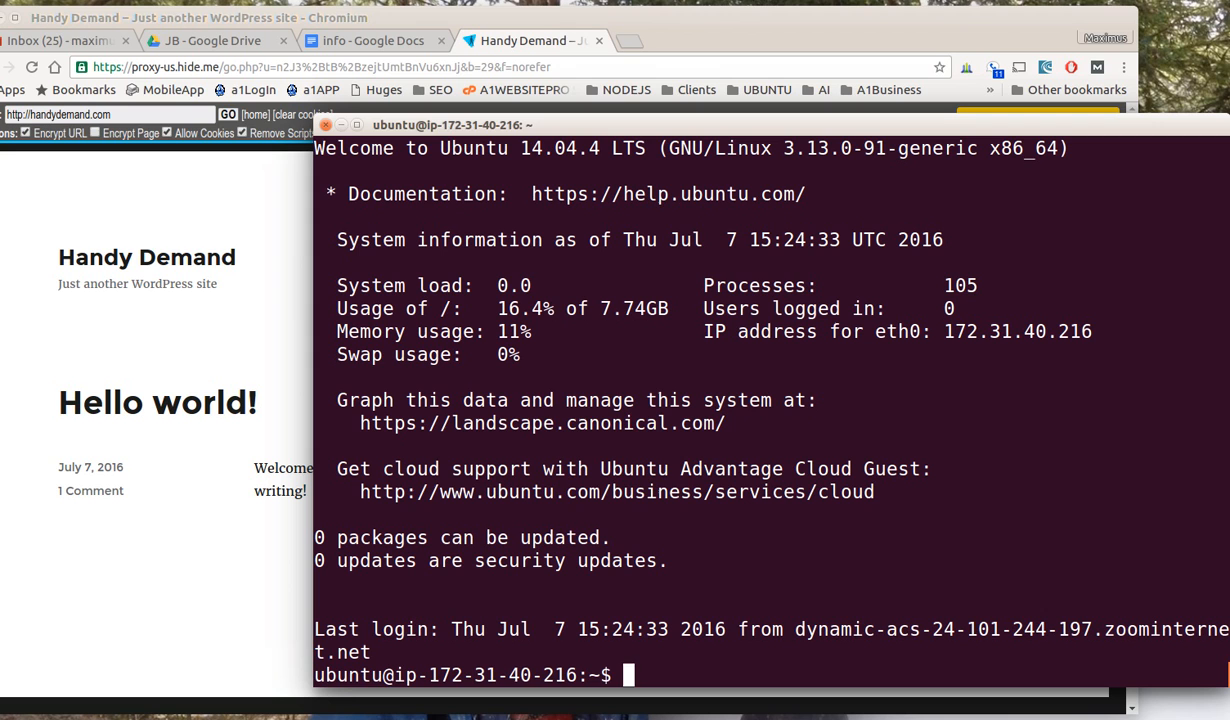
Become root with sudo su and move to the filesystem root /
text(sudo)
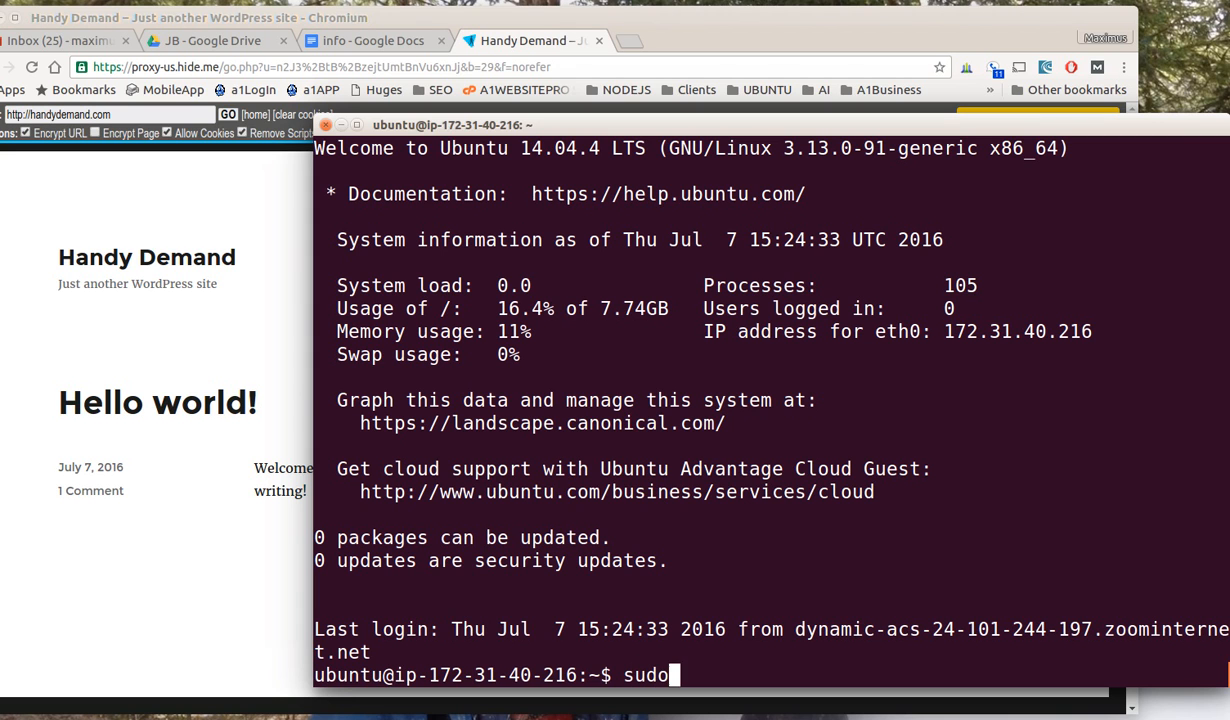
text(su)
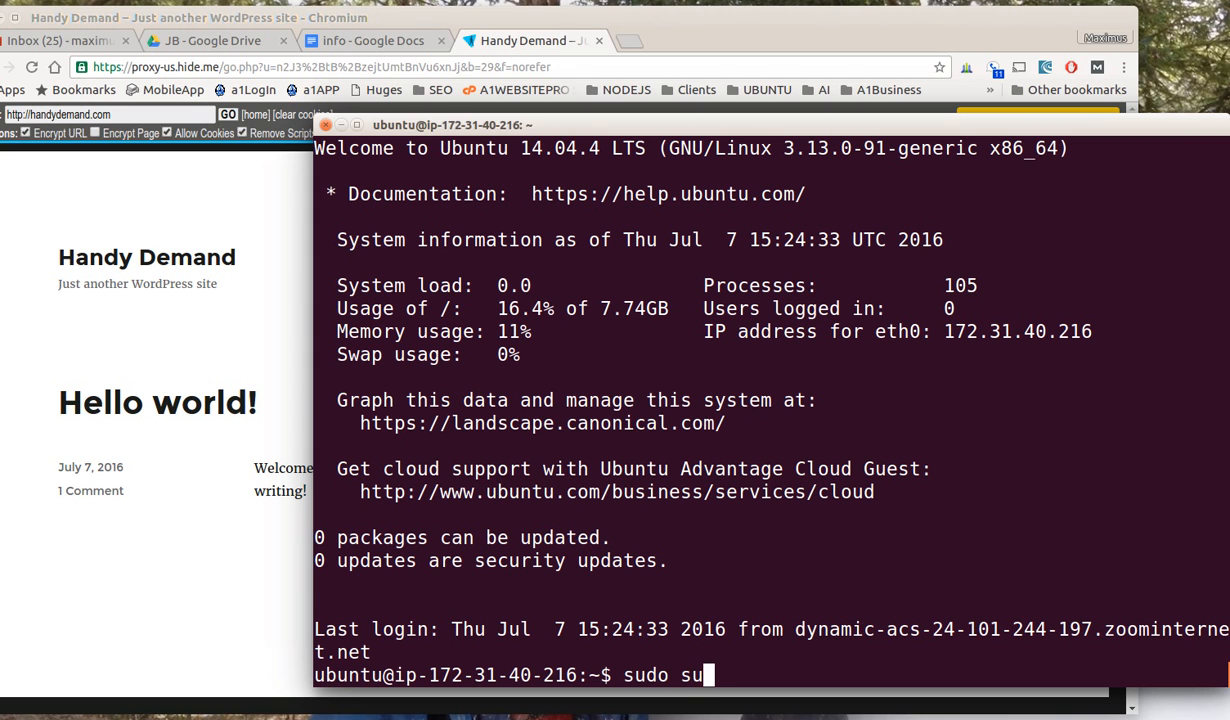
key(Return)
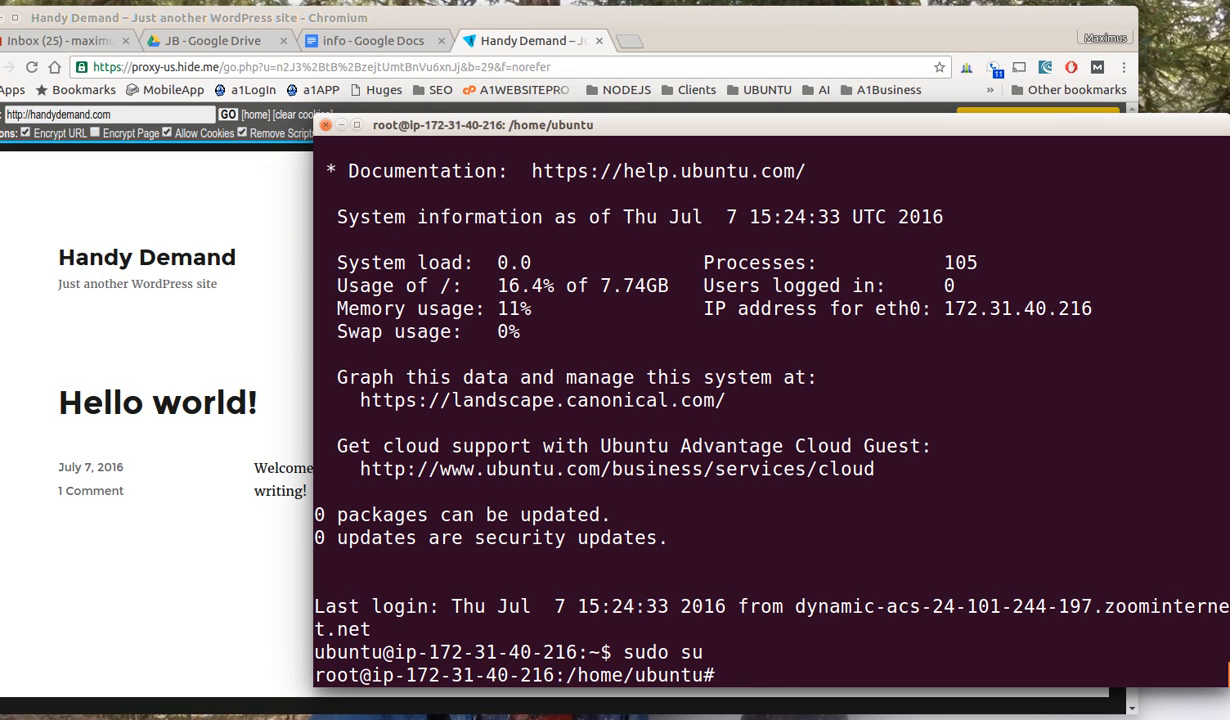
text(cd /)
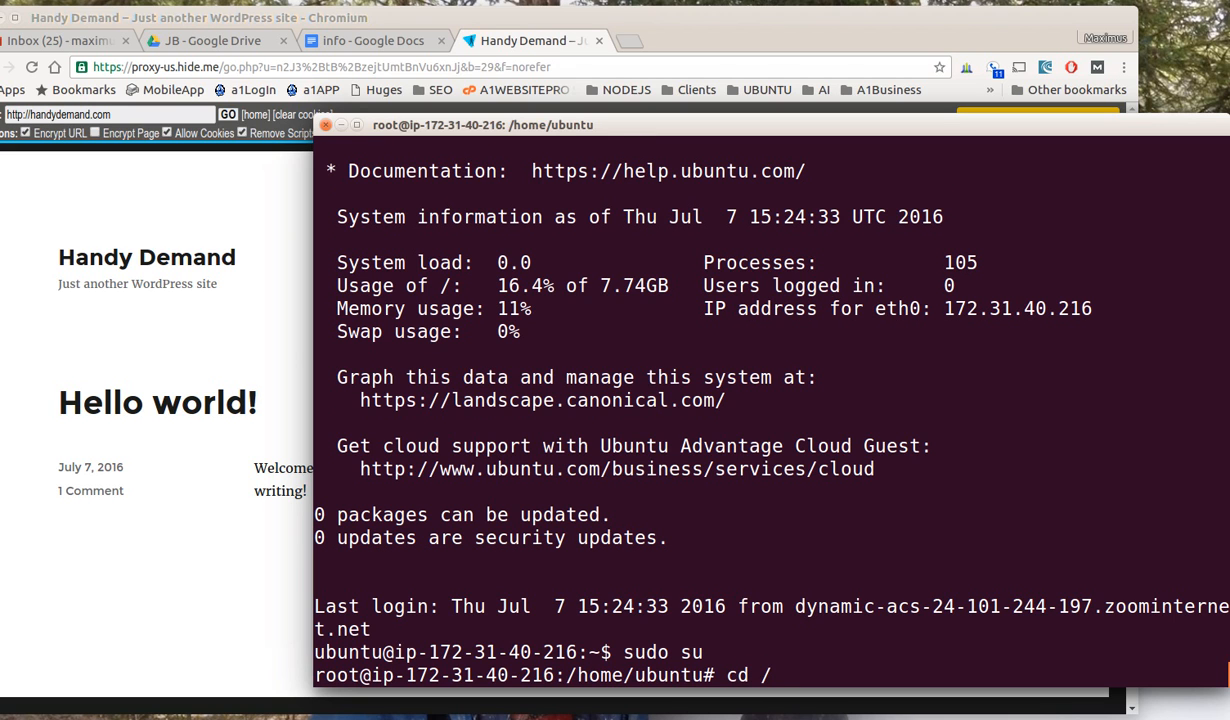
key(Return)
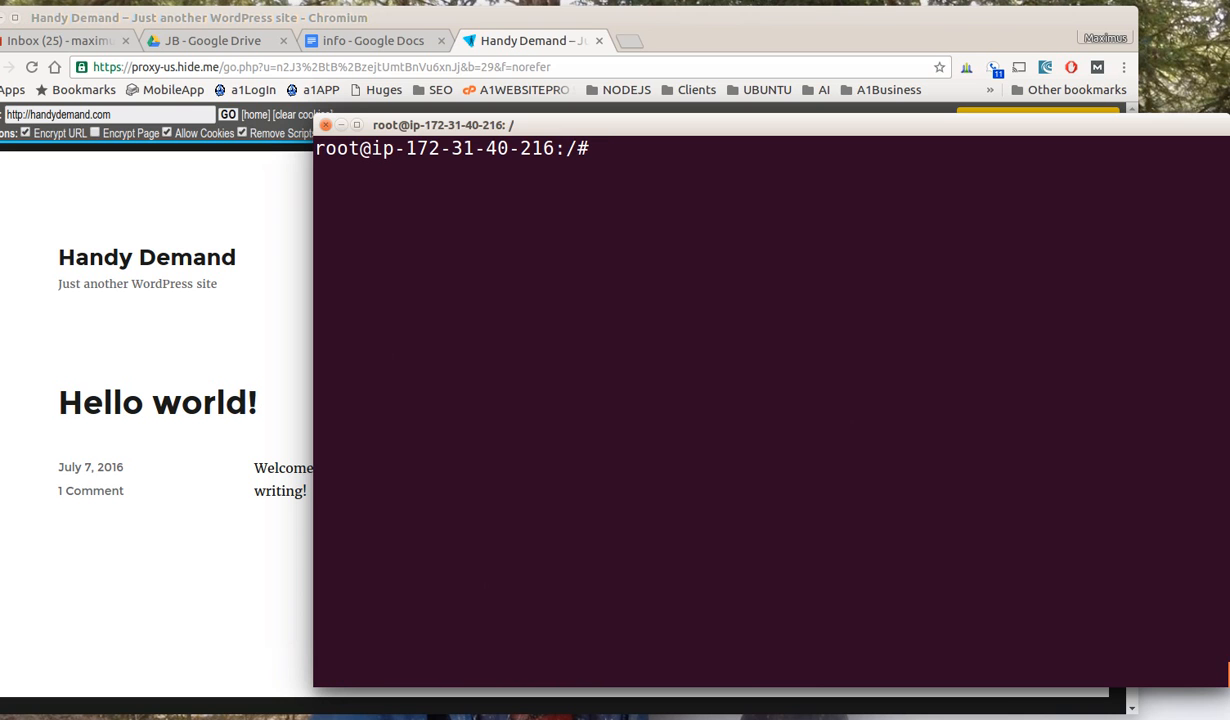
List the root directory and change into var/www/html
text(l)
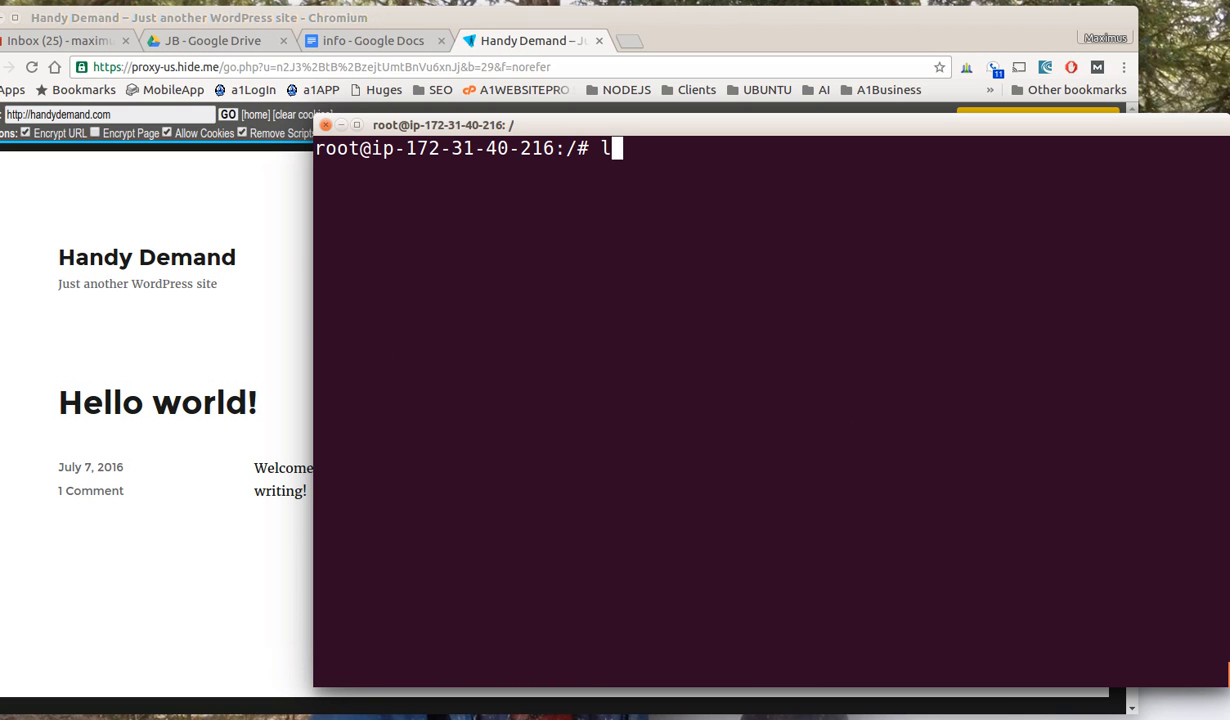
key(Return)
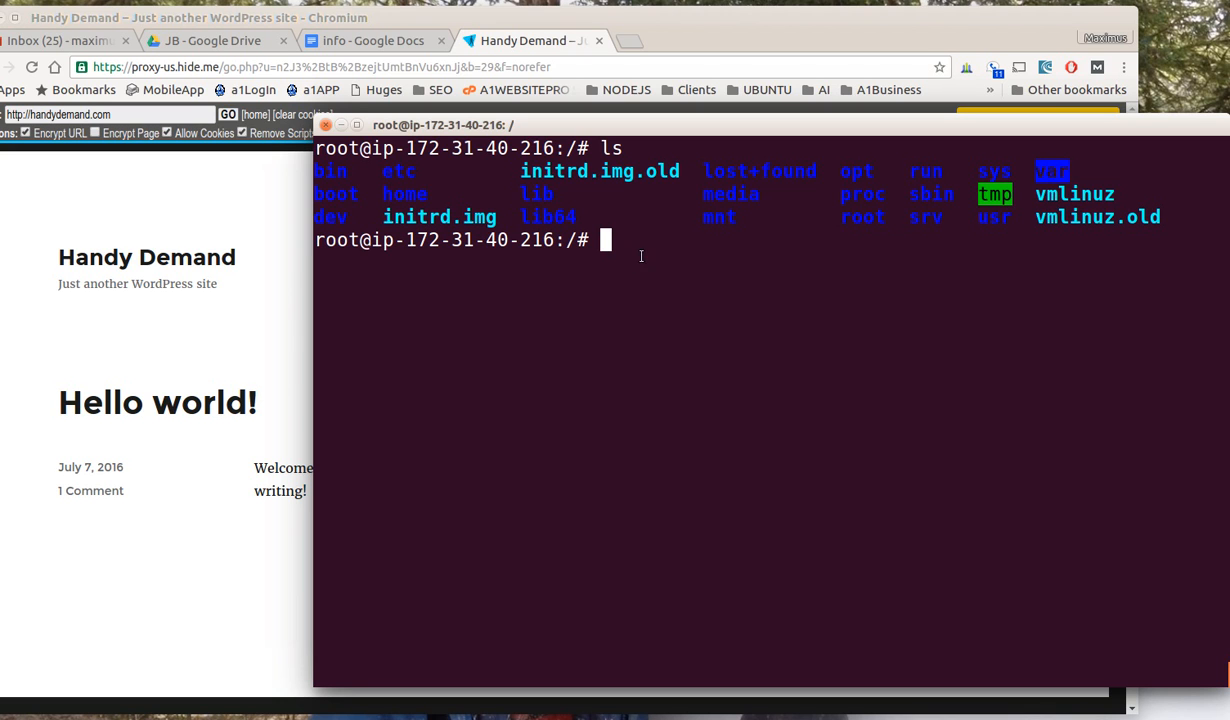
text(cd)
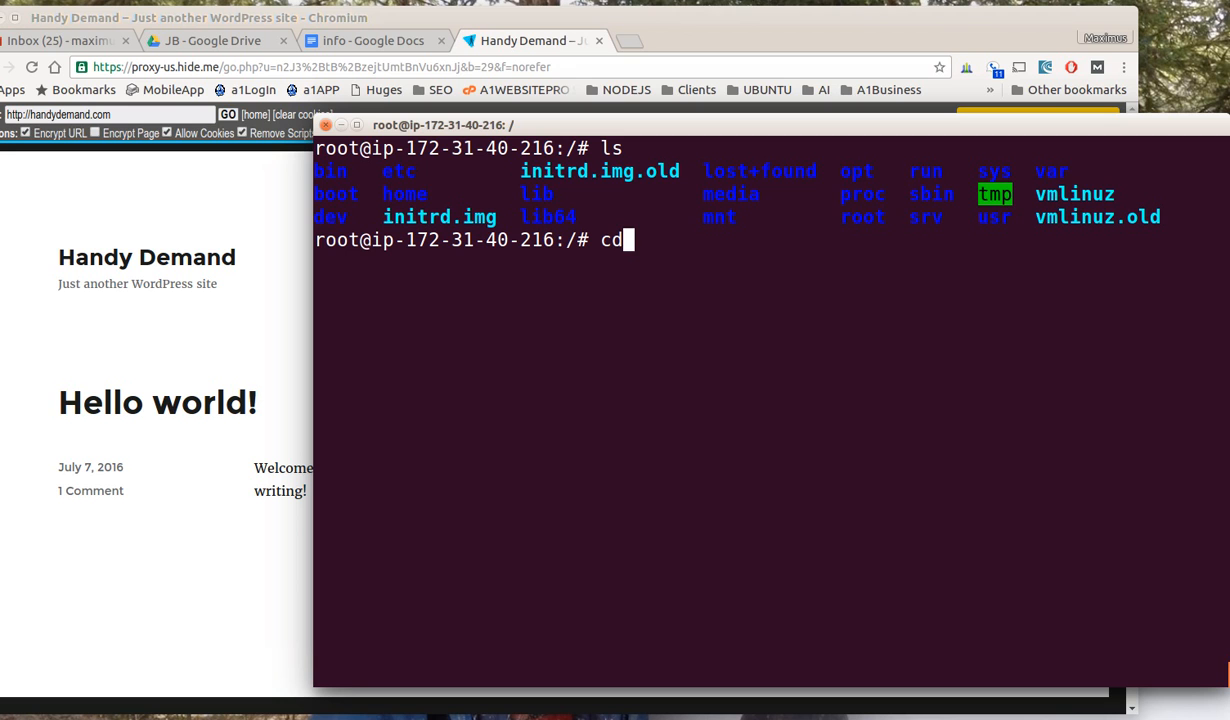
text(var/ww)
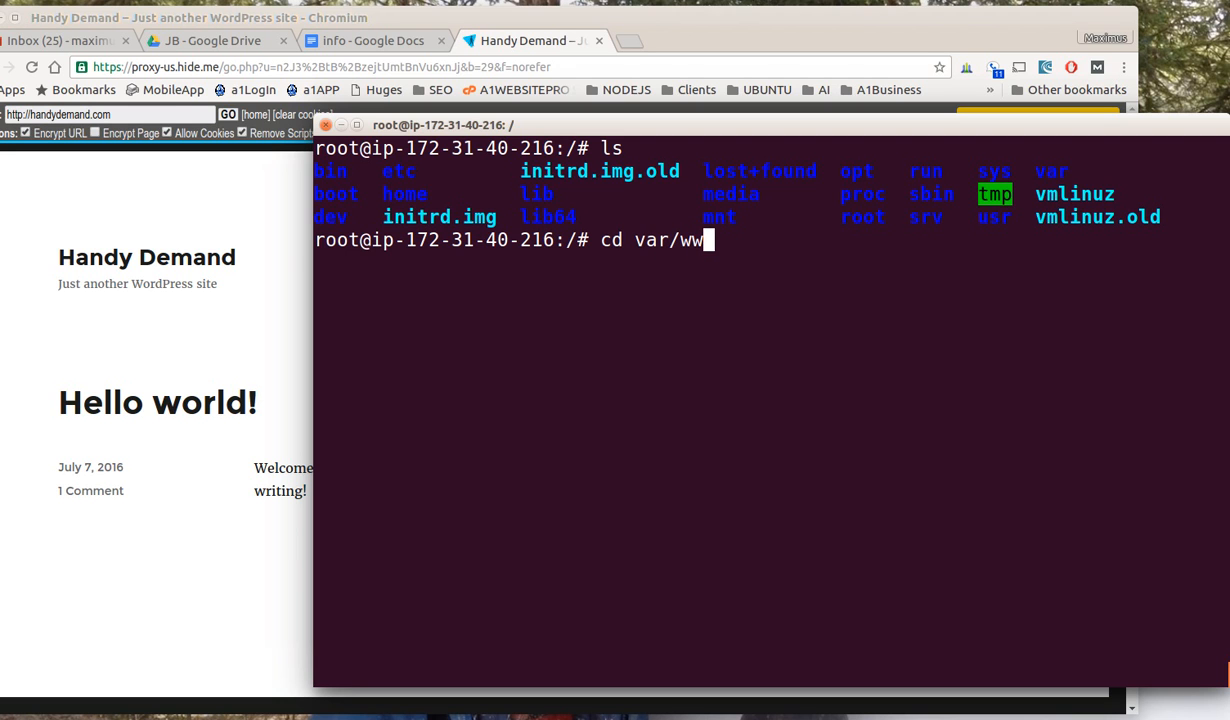
text(w/html)
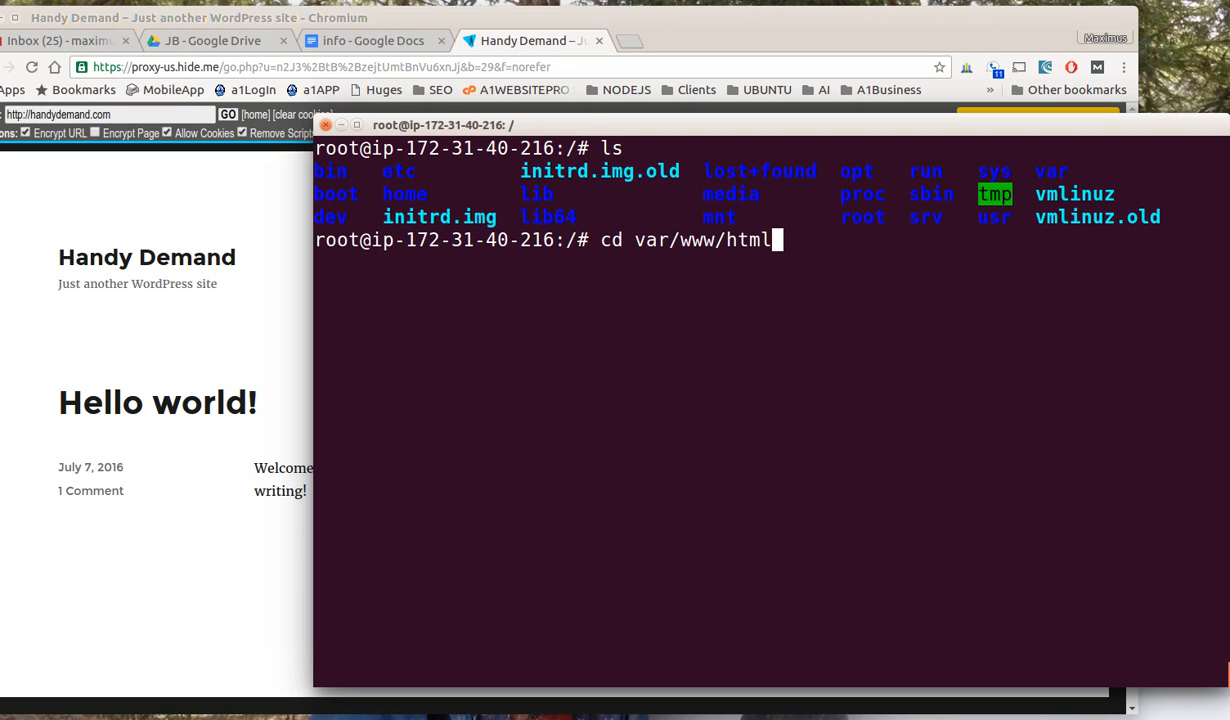
key(Return)
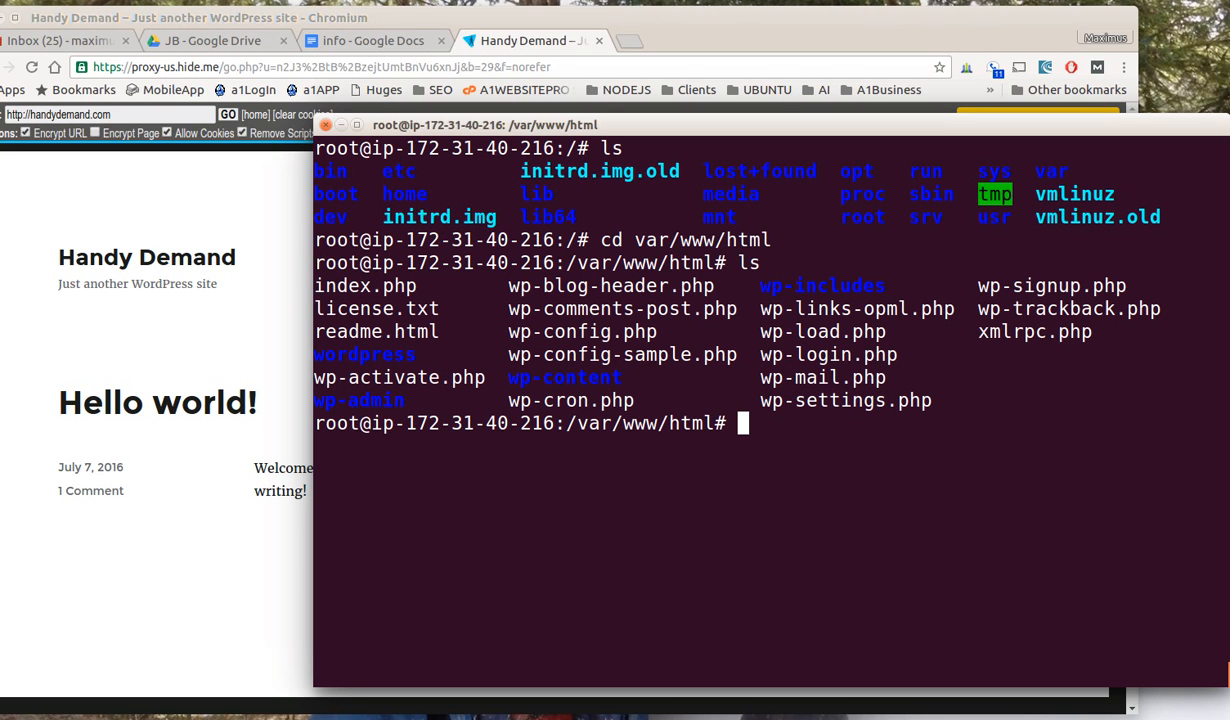
Walk down through wp-content/themes into twentysixteen and list its files
text(cd wp)
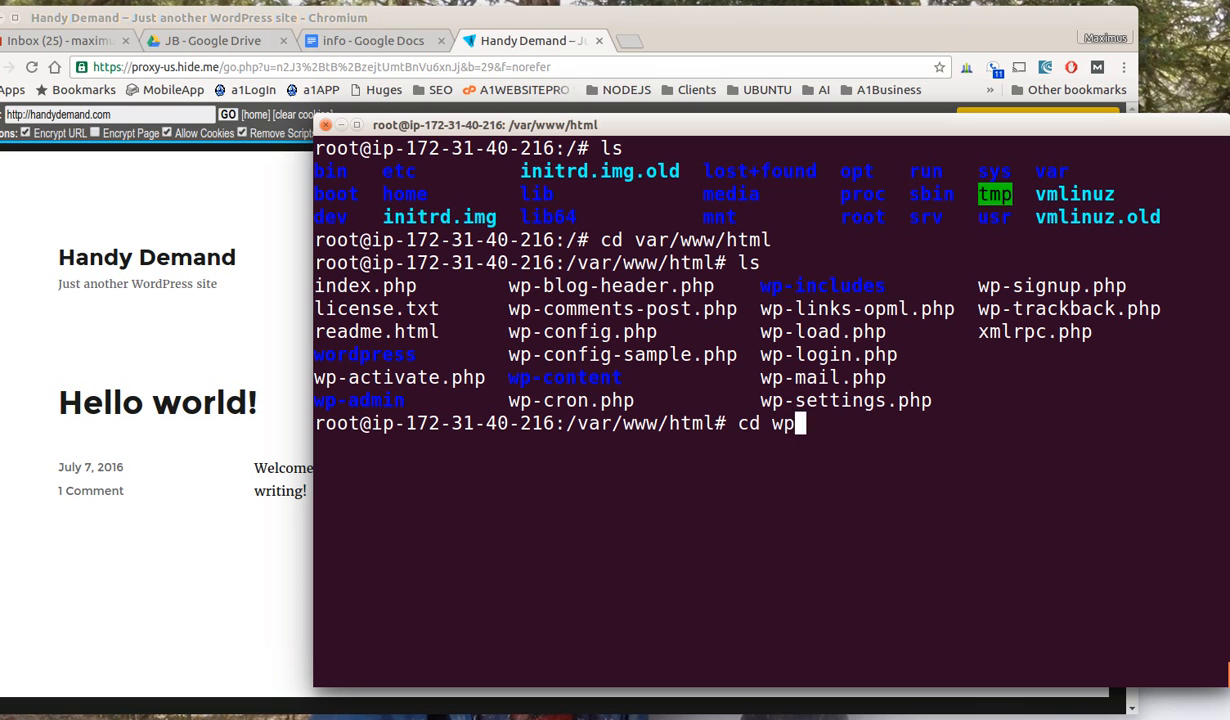
text(-content)
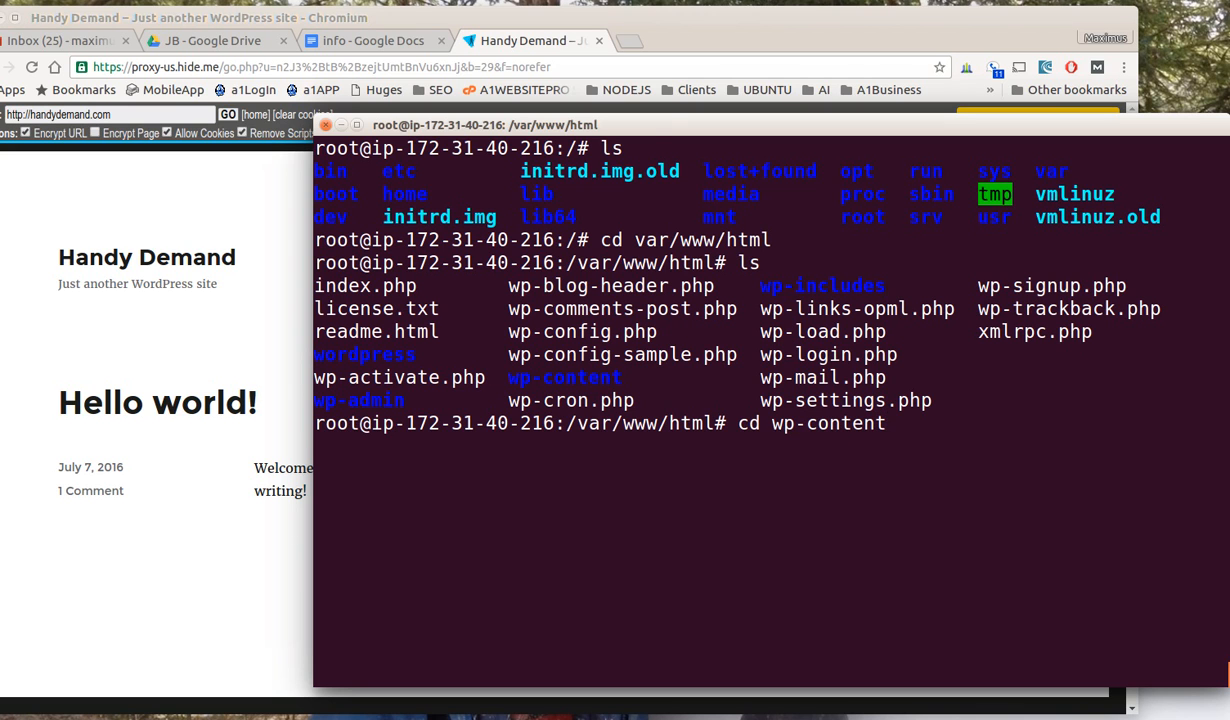
key(Return)
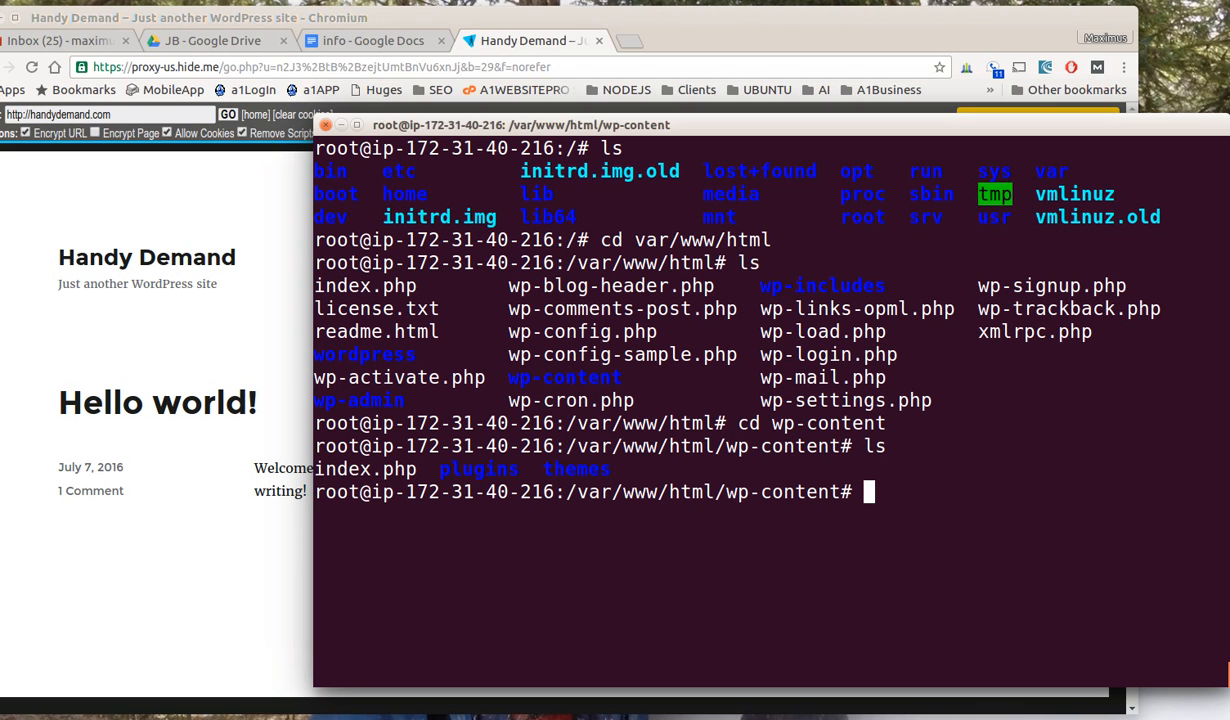
text(cd the)
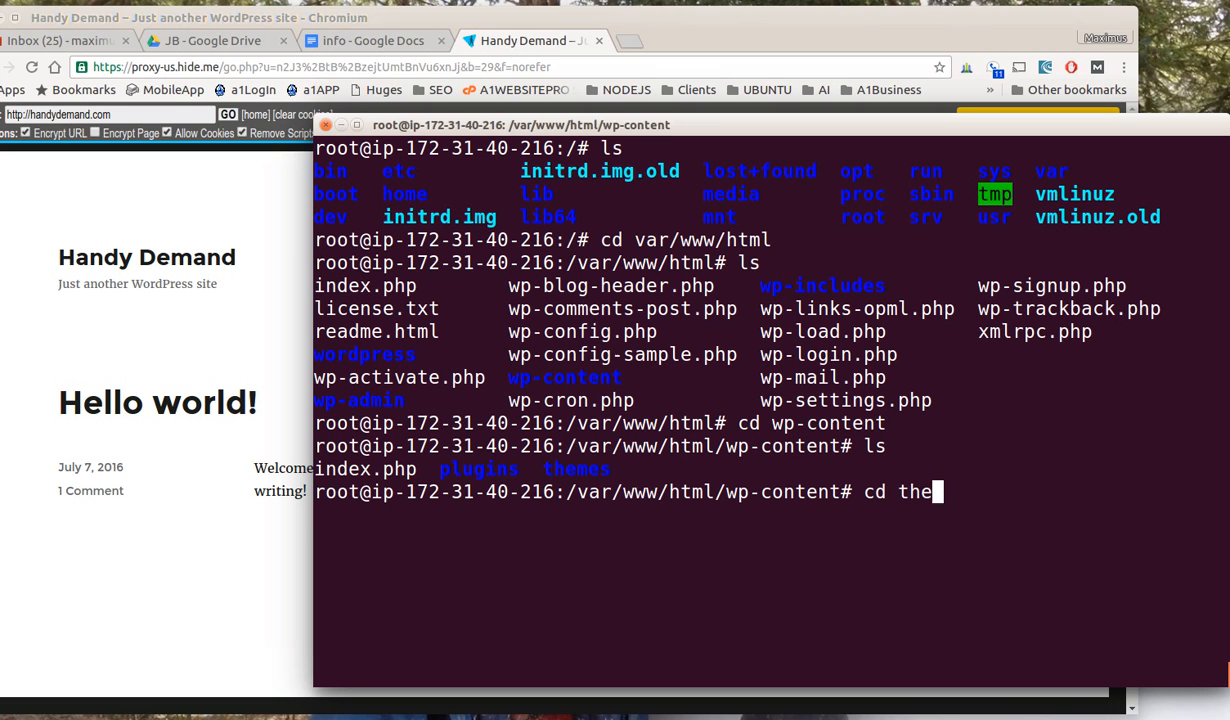
key(Return)
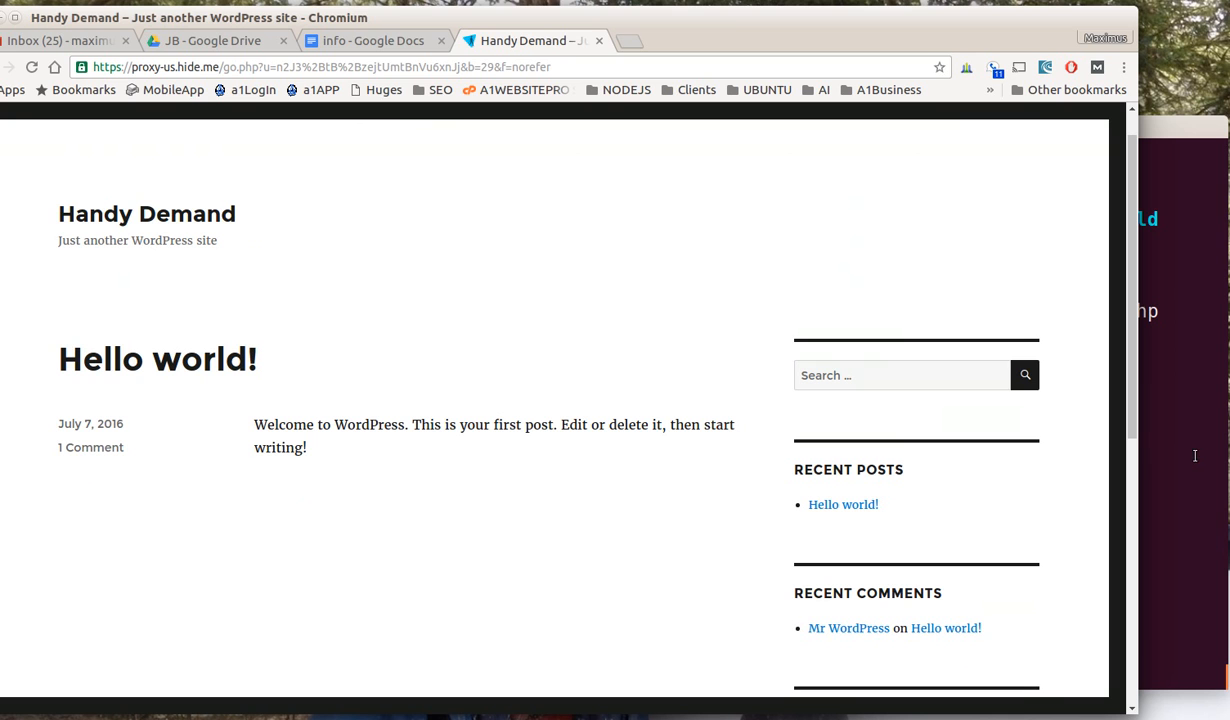
mouse_move(148, 212)
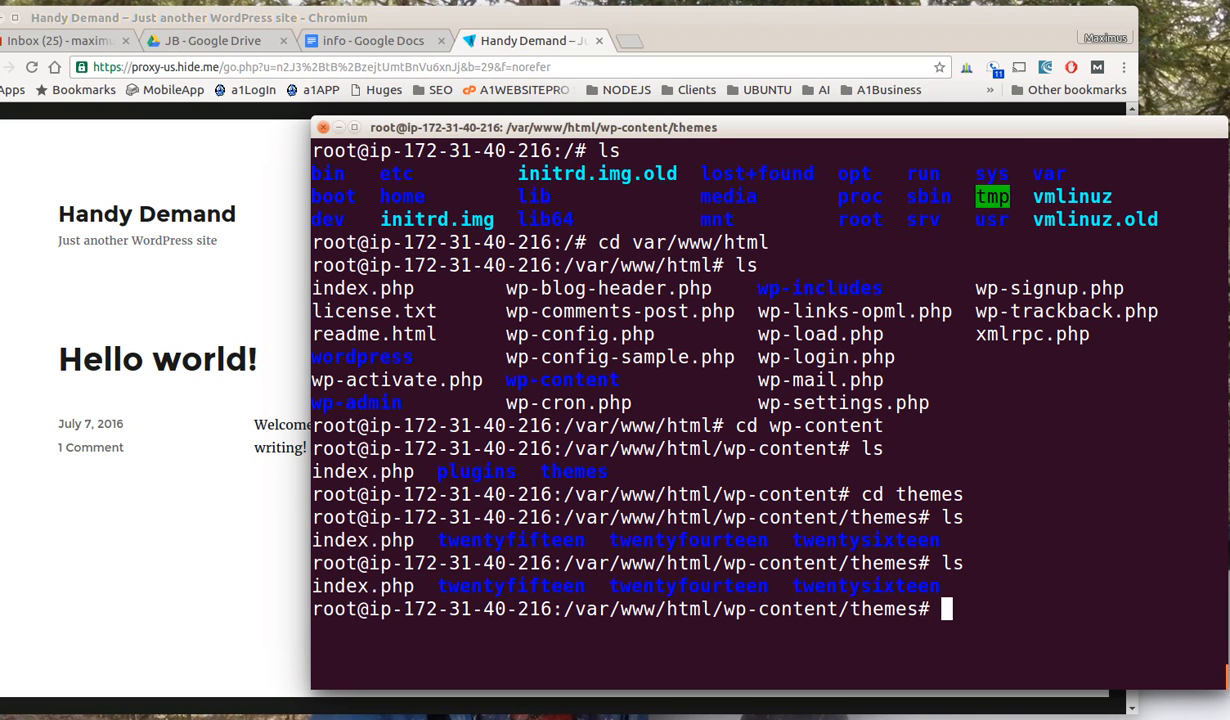
text(cd)
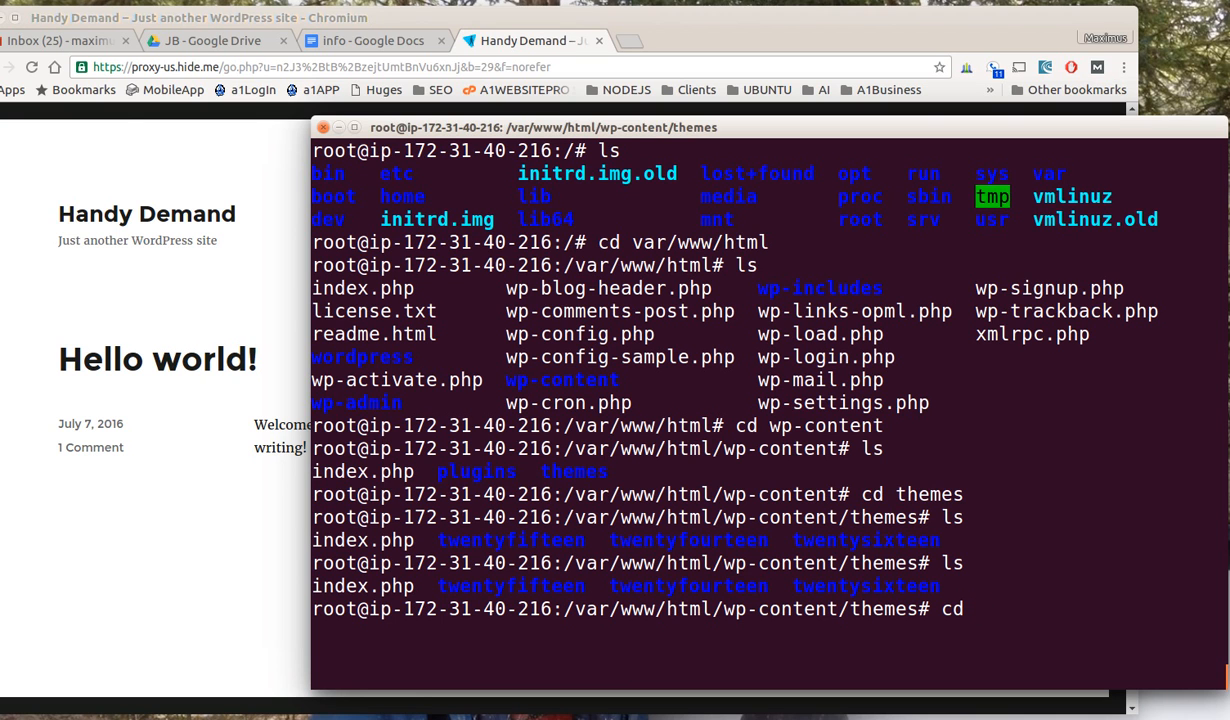
text(twentysixteen)
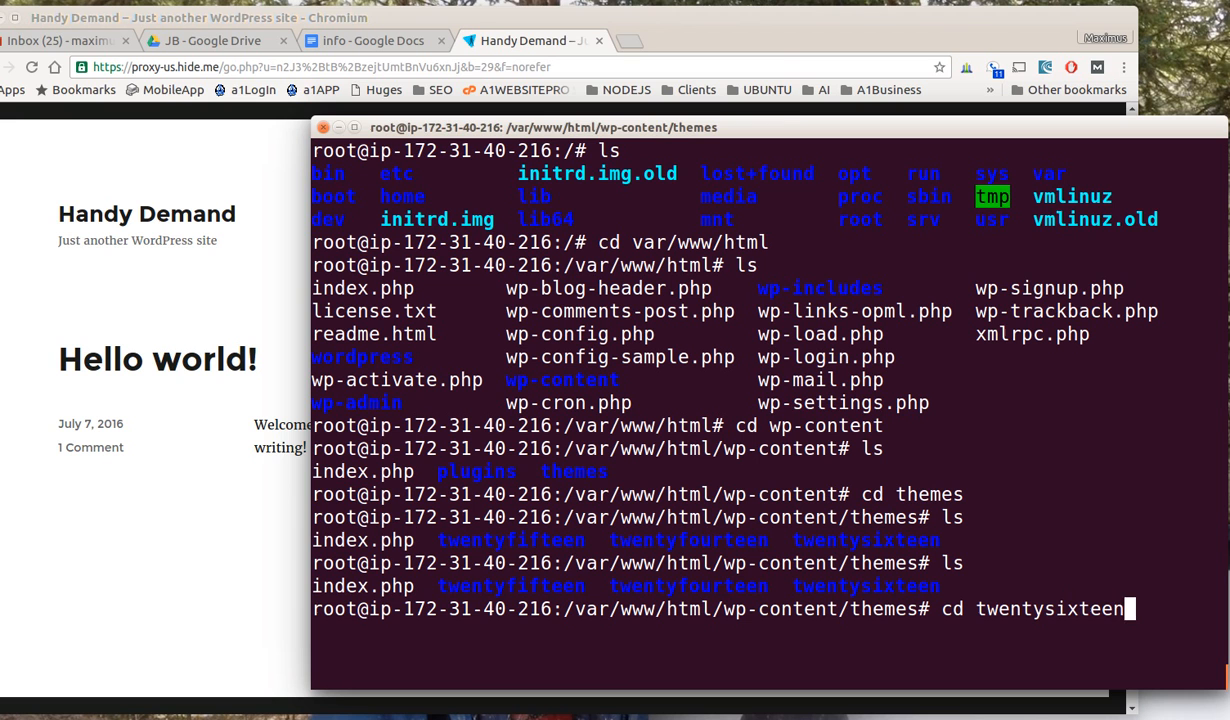
key(Return)
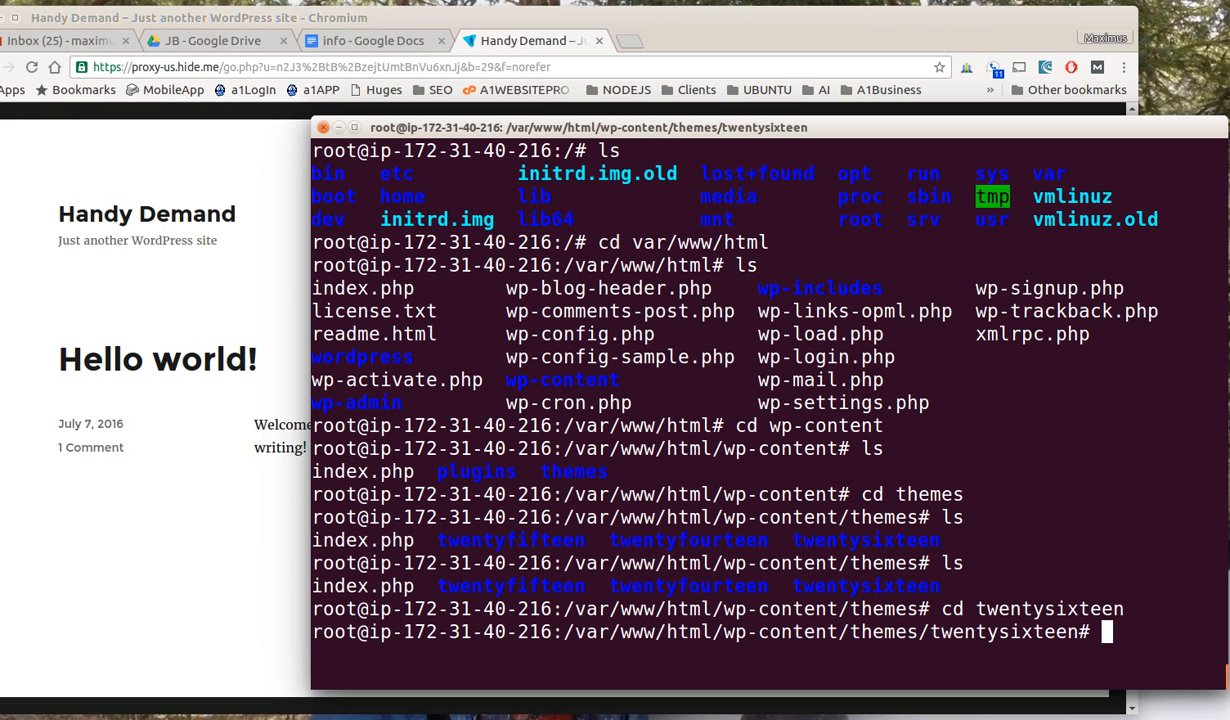
text(ls)
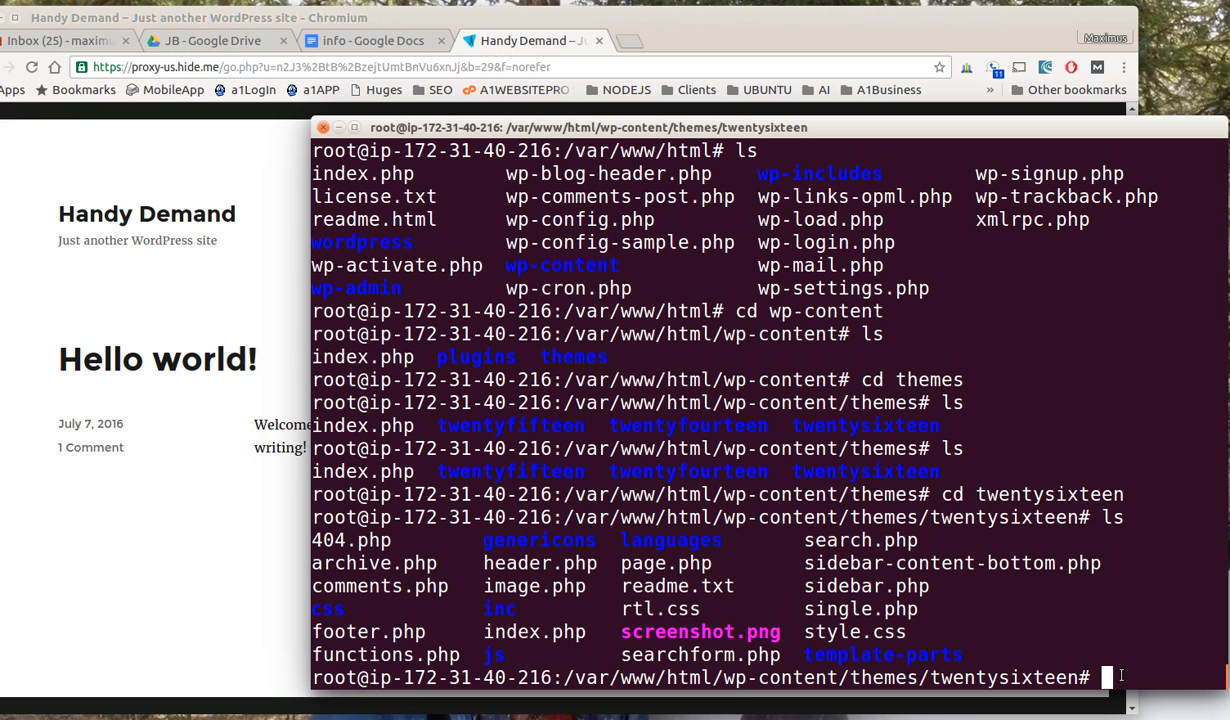
Open header.php in nano for editing
text(na)
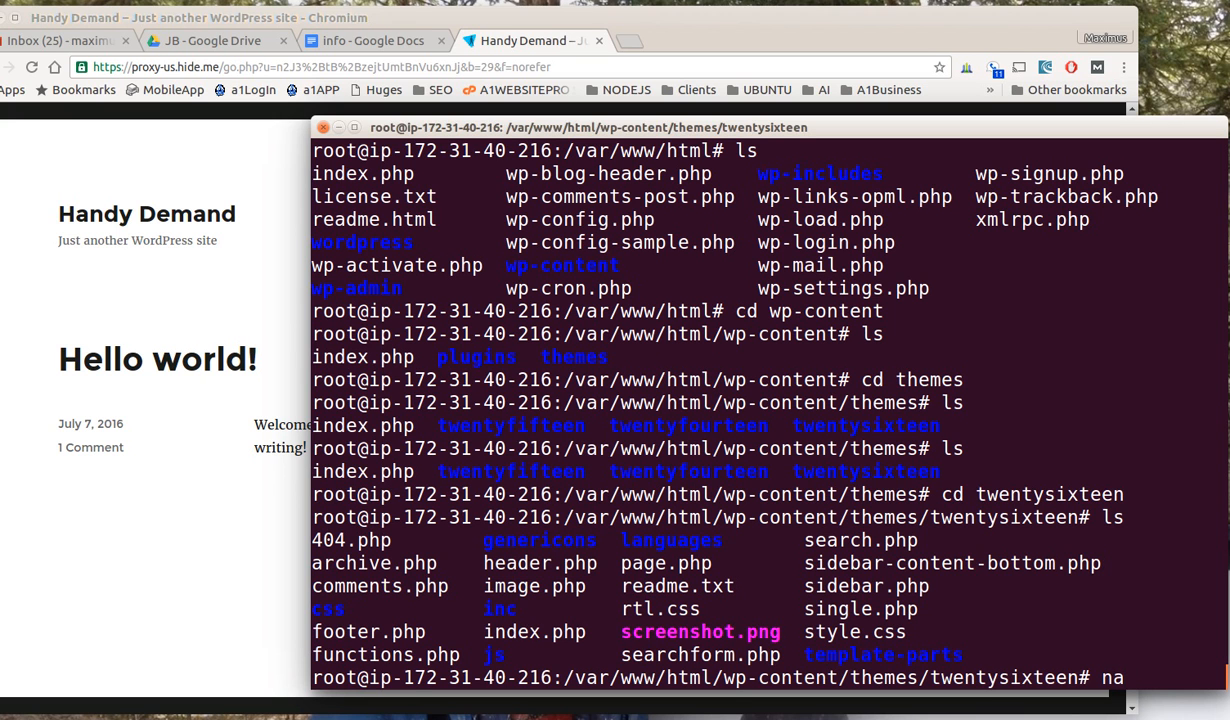
text(no)
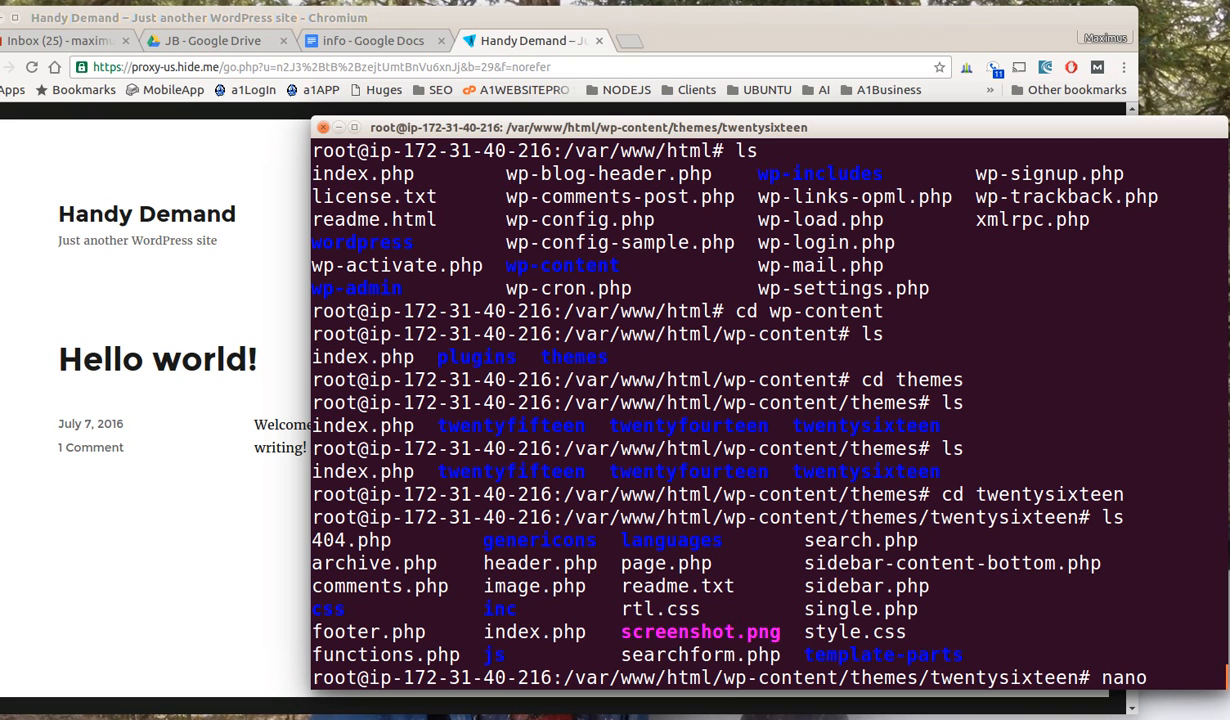
text(header.p)
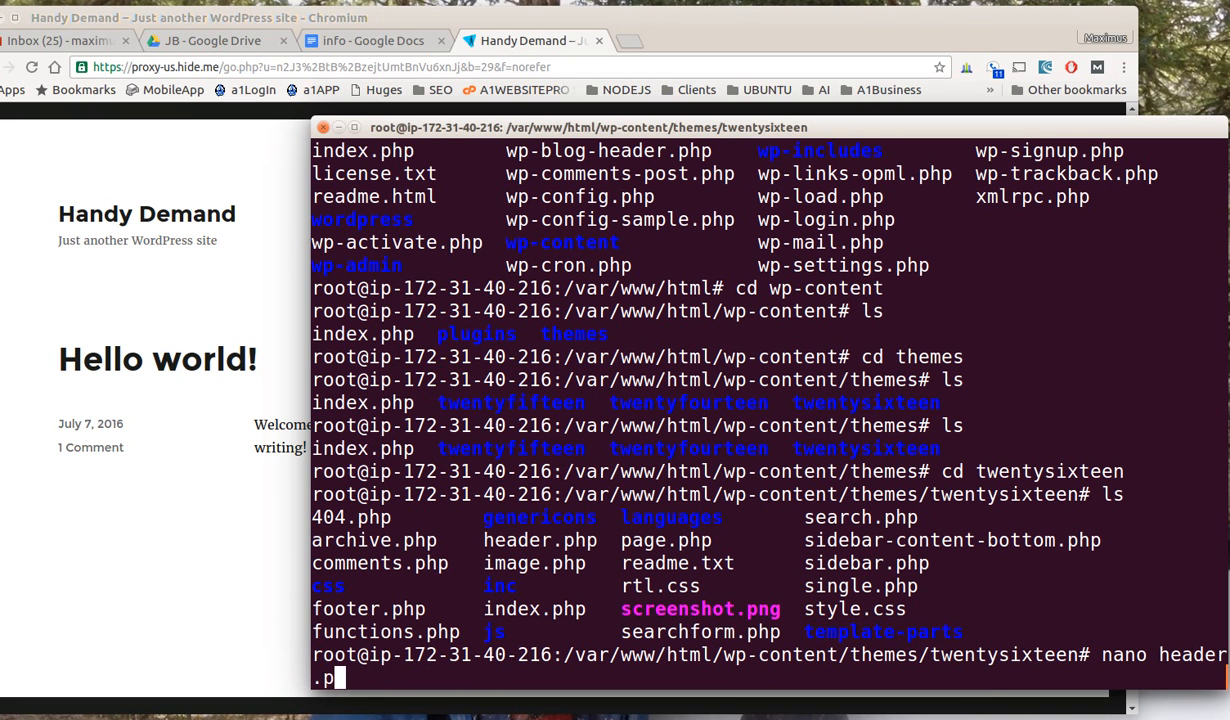
key(Return)
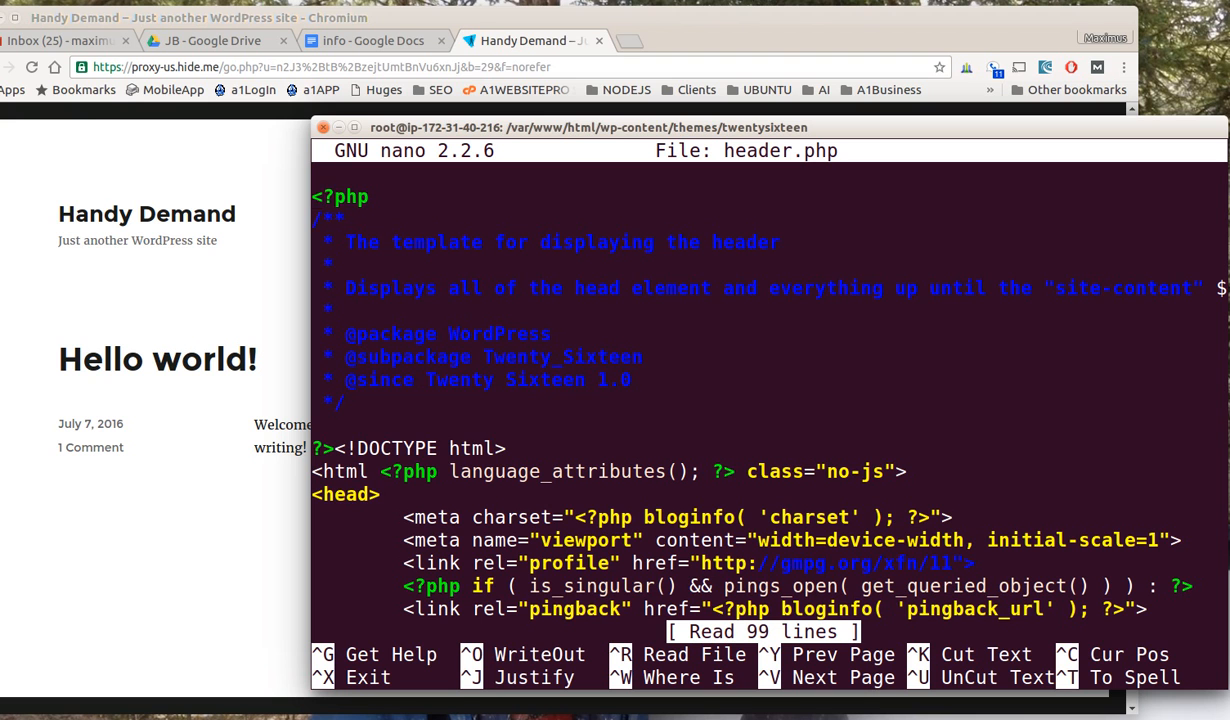
Add a new line reading test below the <body> tag and write header.php to disk
scroll(down, 3)
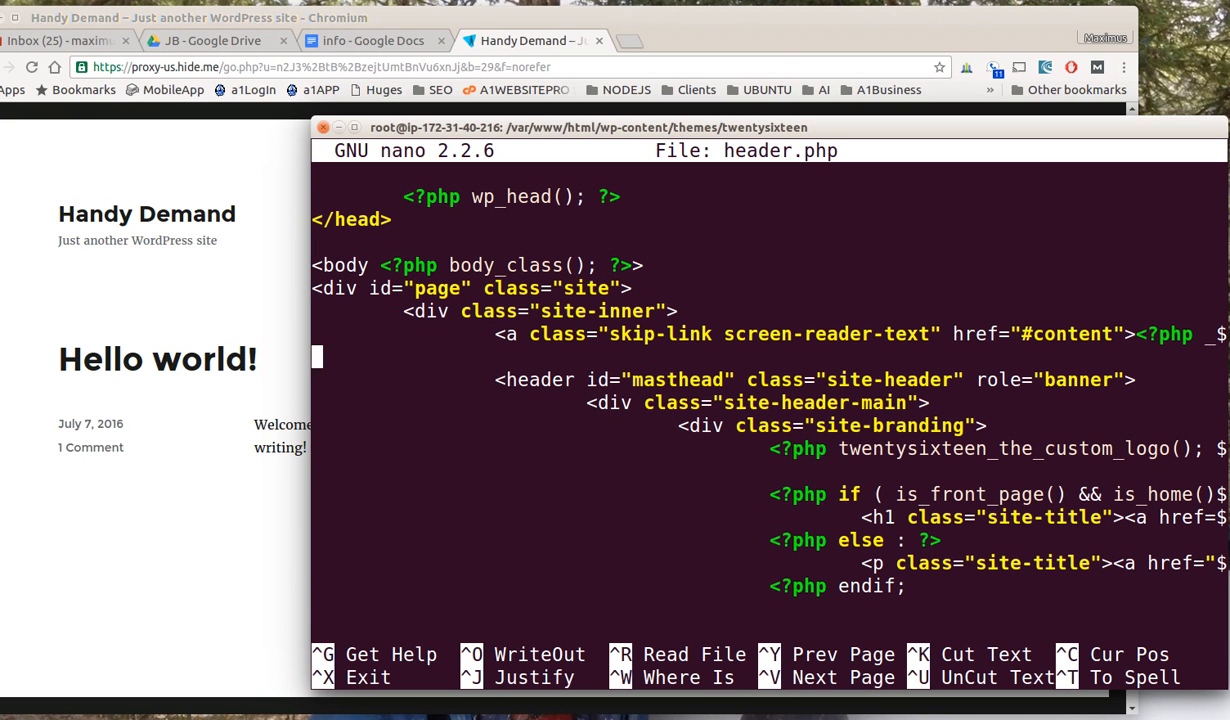
mouse_move(440, 264)
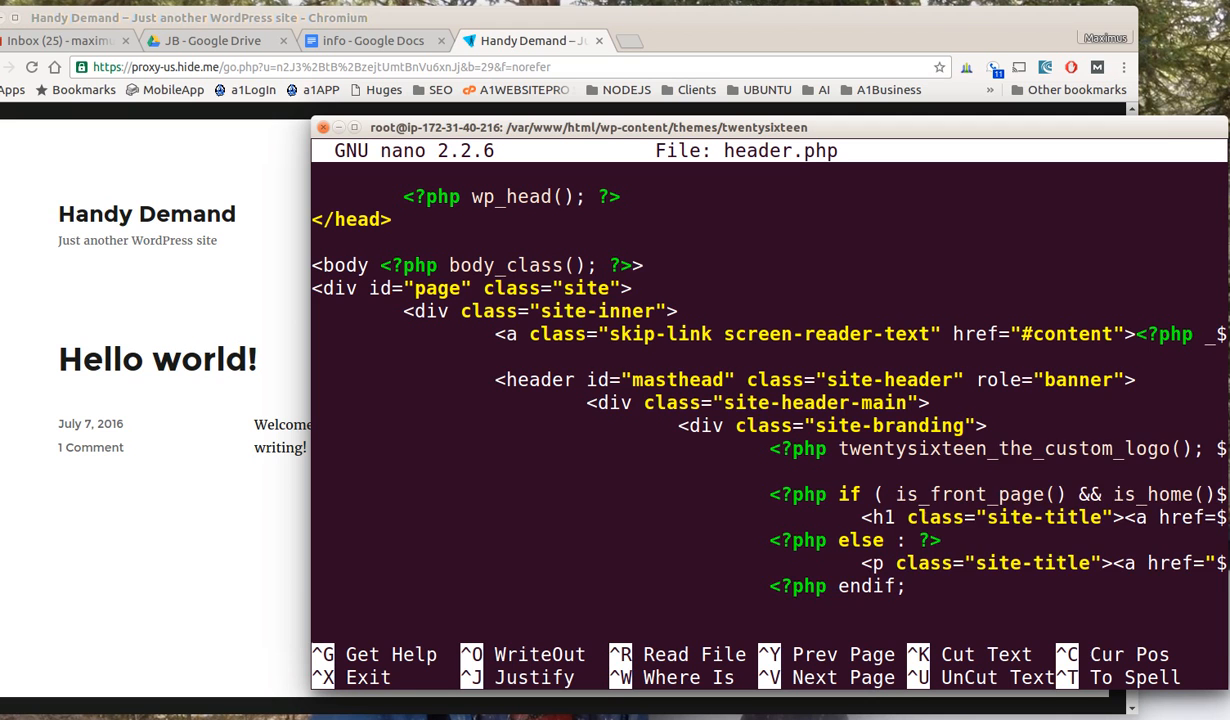
key(Return)
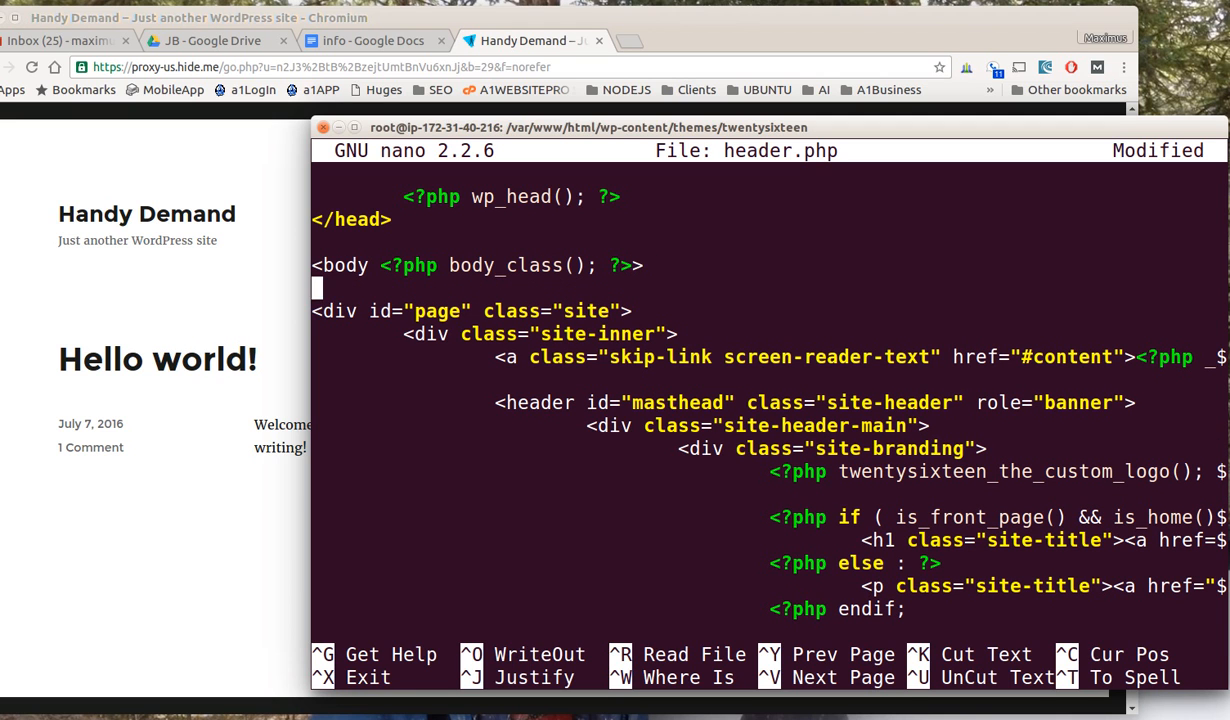
text(test)
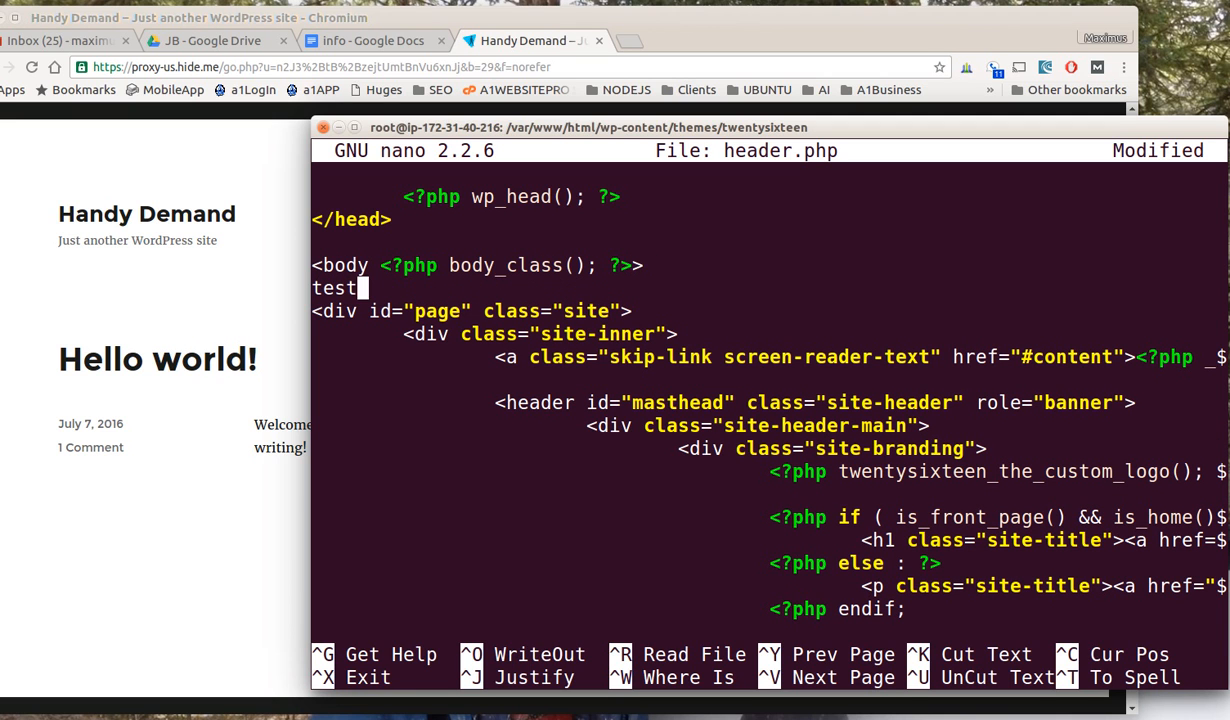
key(ctrl+o)
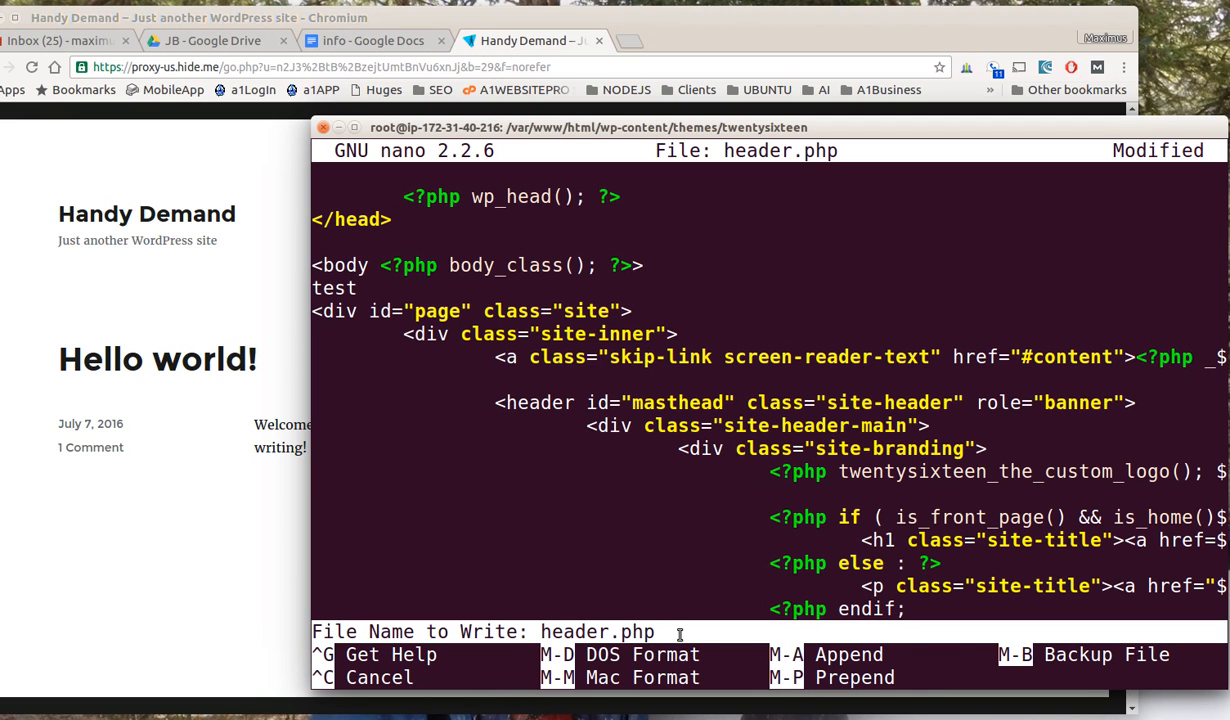
key(Return)
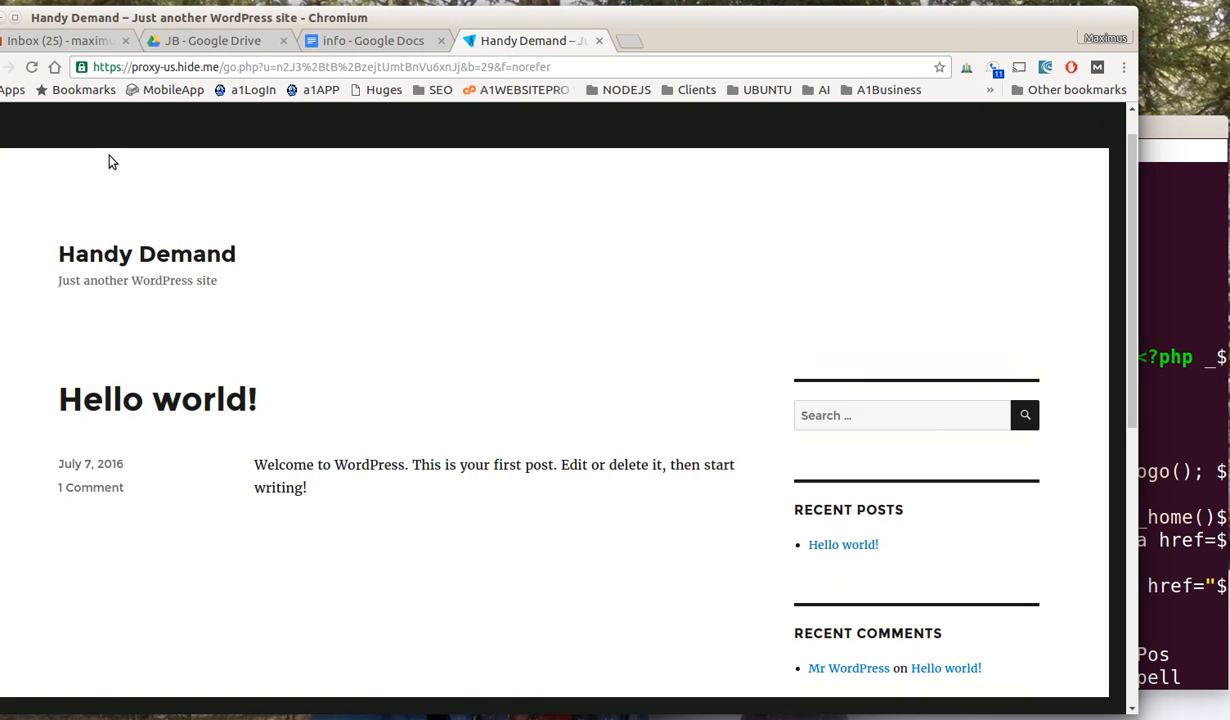
mouse_move(144, 172)
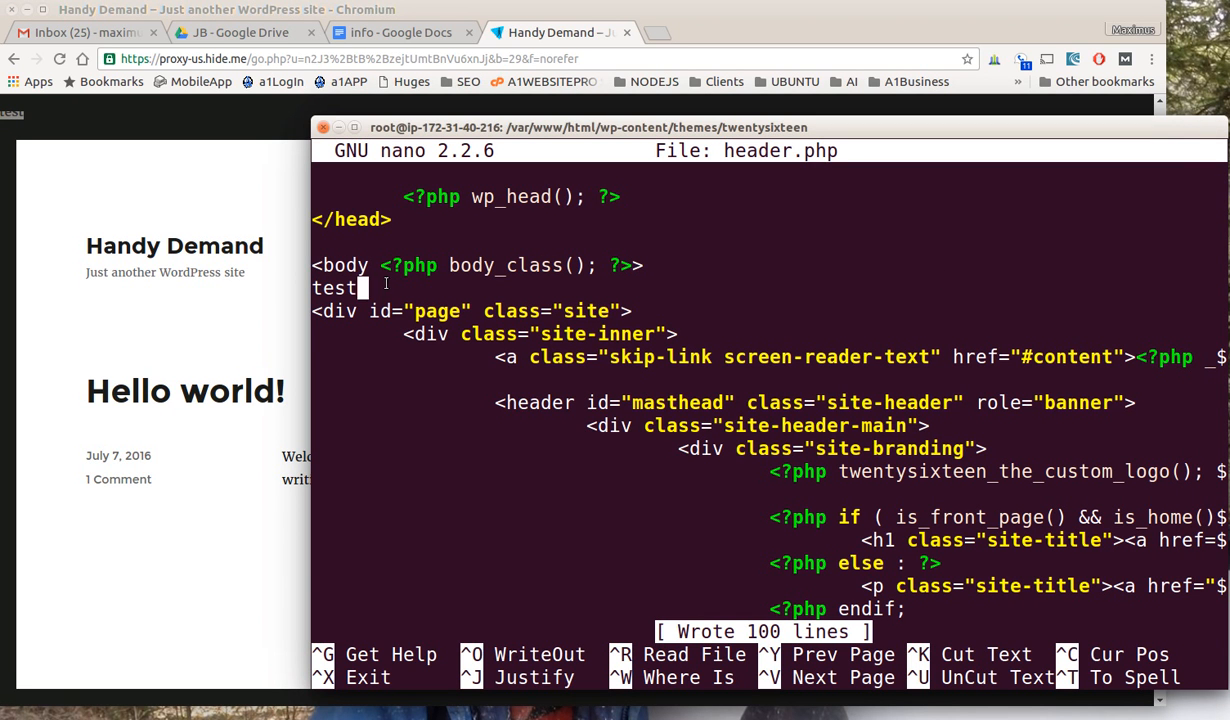
Delete the test line from header.php and exit nano back to the shell
key(BackSpace)
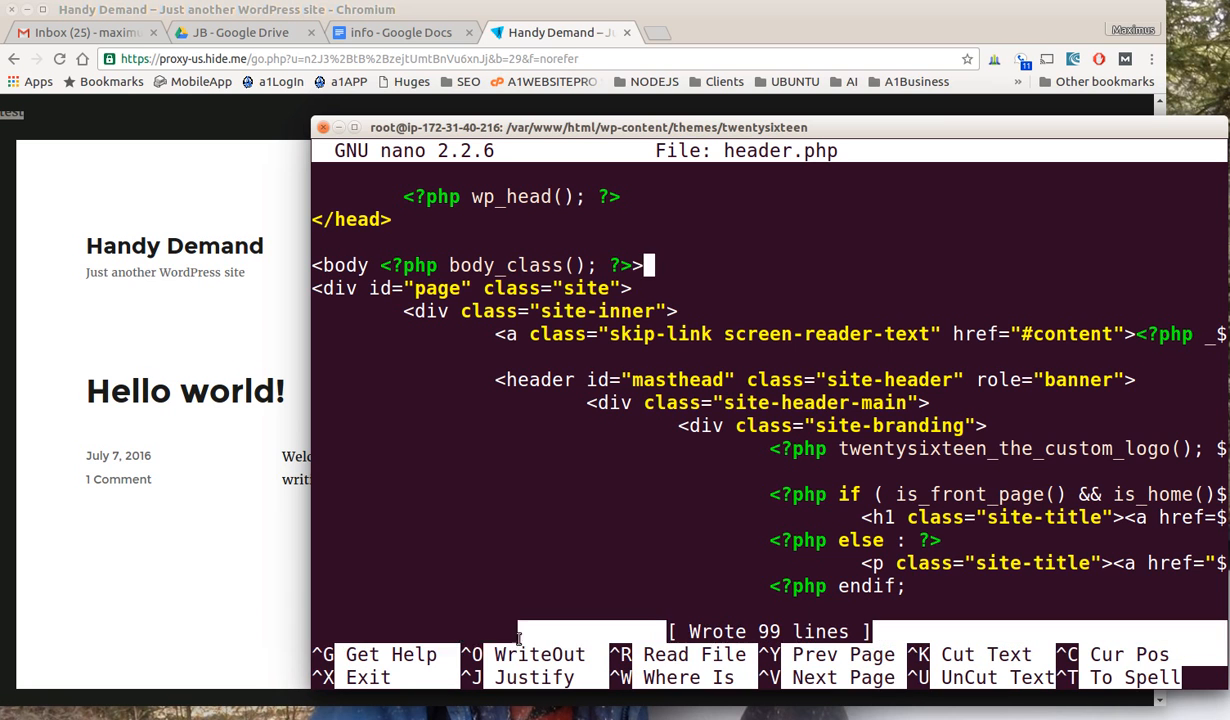
mouse_move(474, 568)
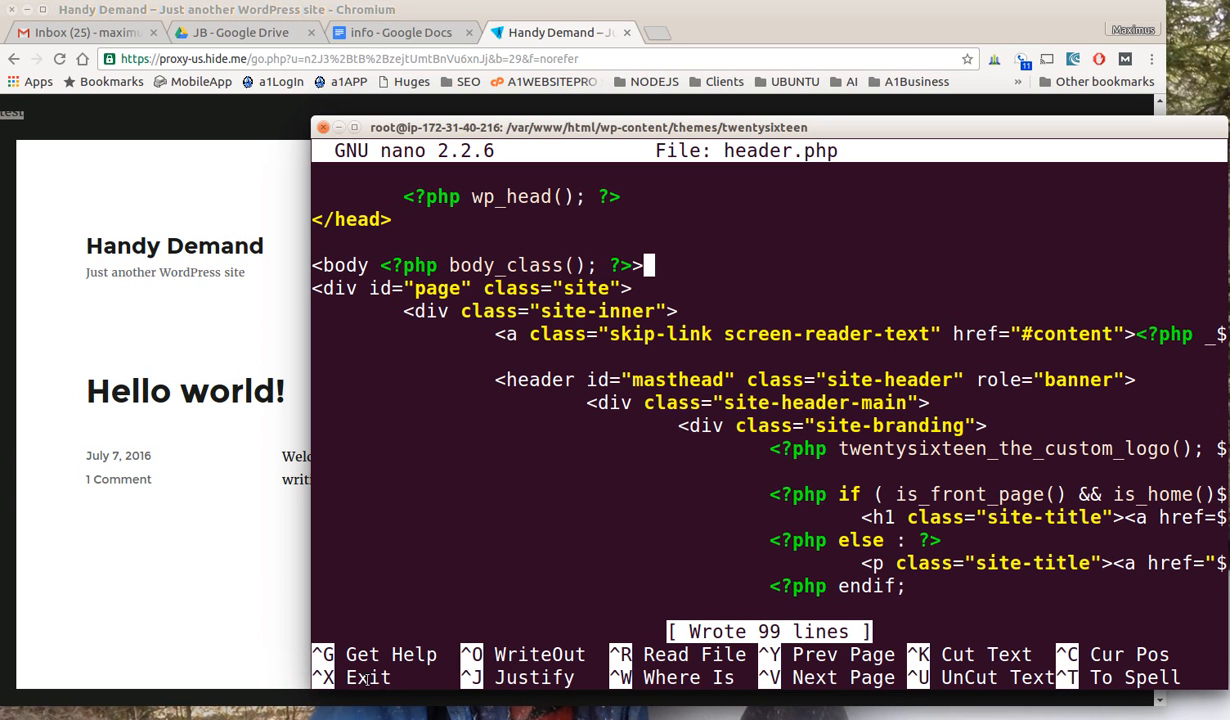
mouse_move(464, 560)
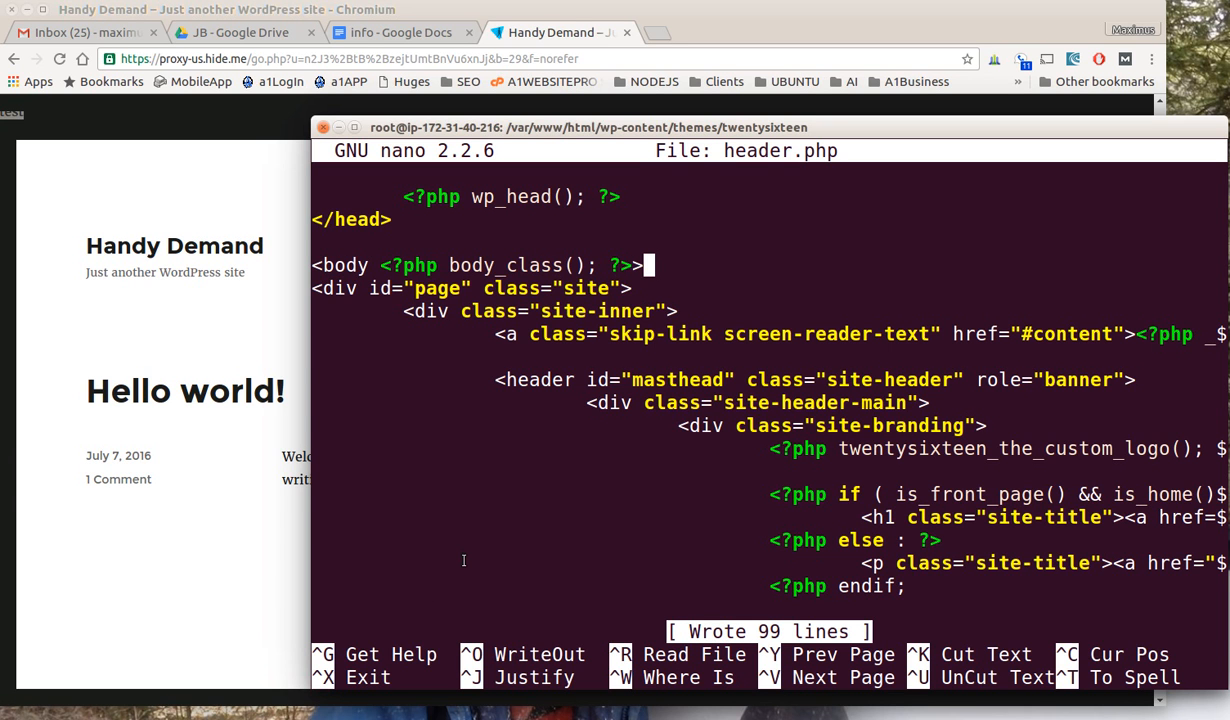
key(ctrl+x)
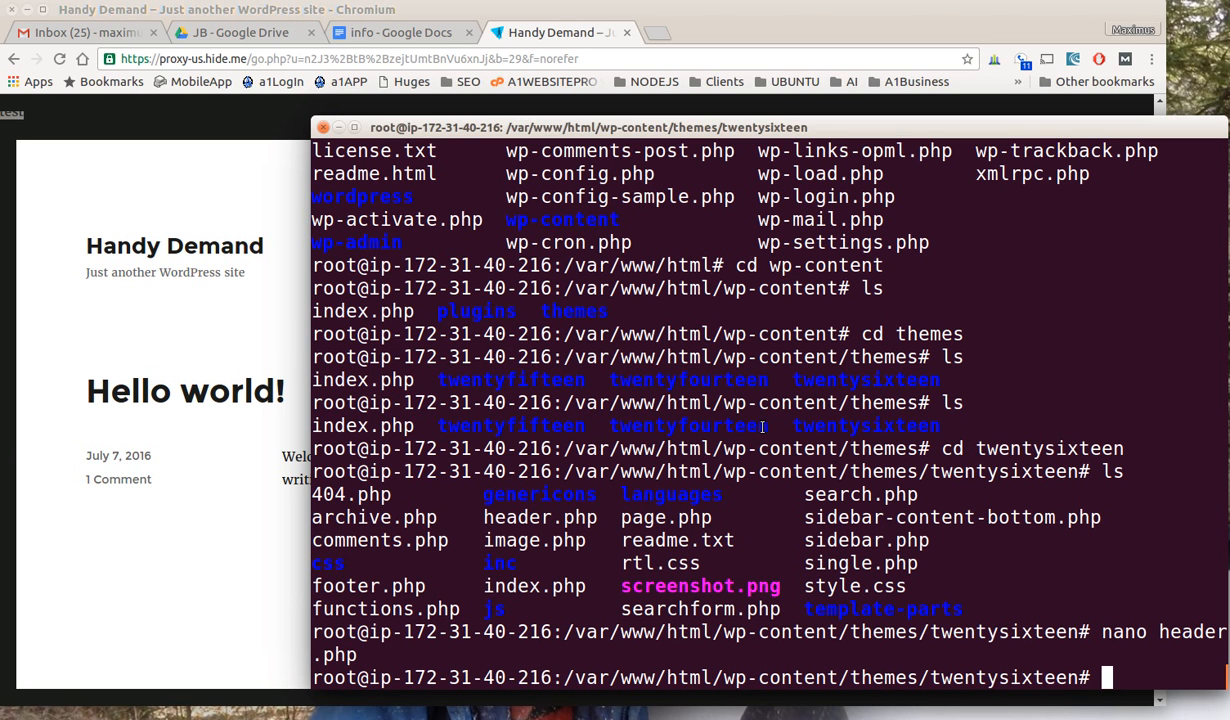
mouse_move(1020, 552)
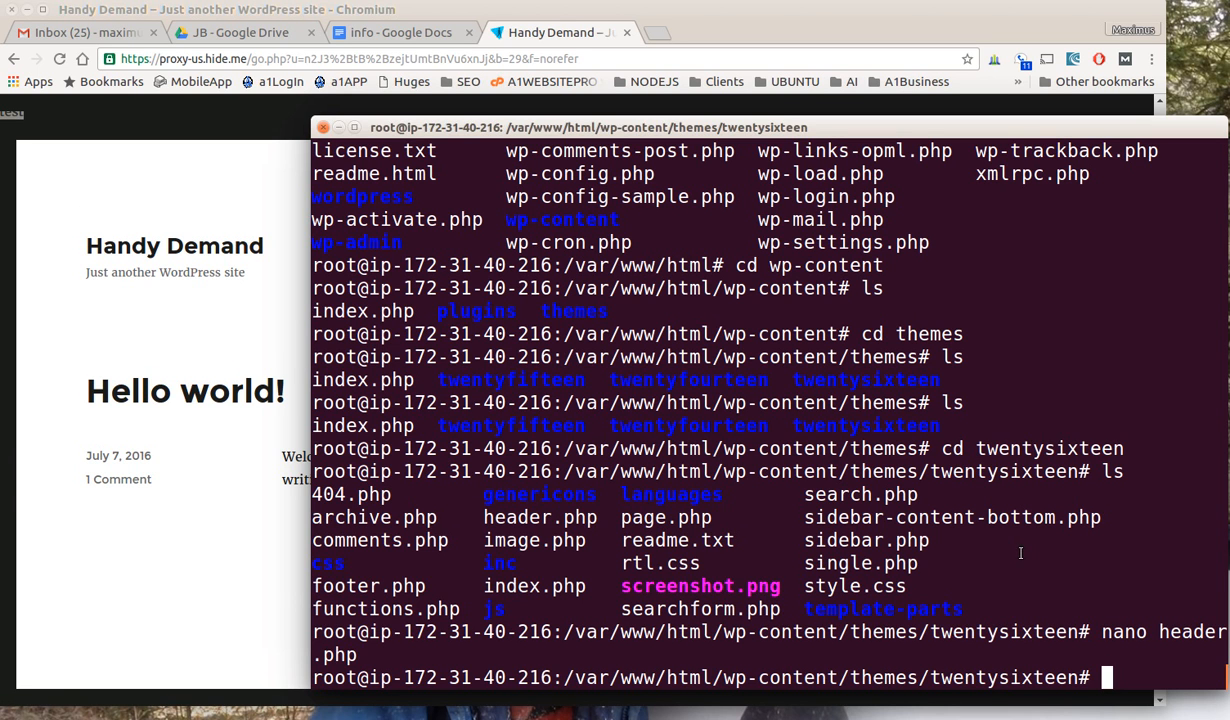